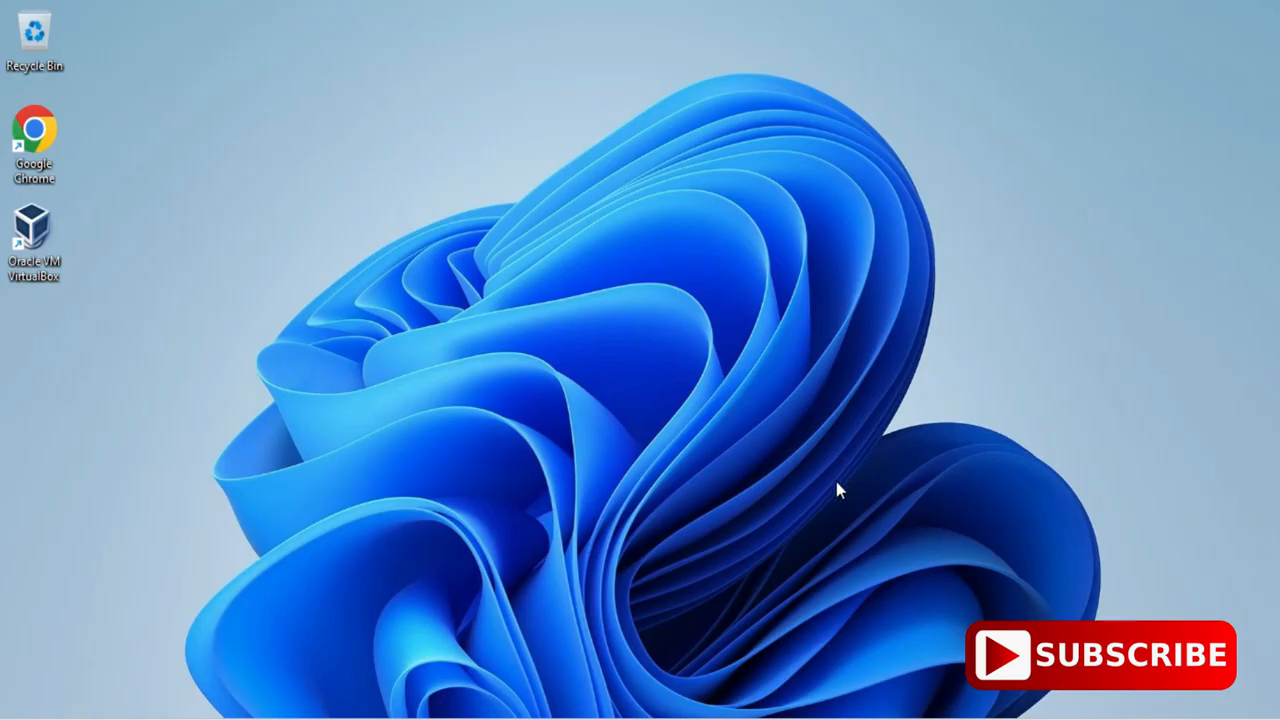
# Step: Launch Chrome and search Google for 'node js download'
pyautogui.doubleClick(34, 136)
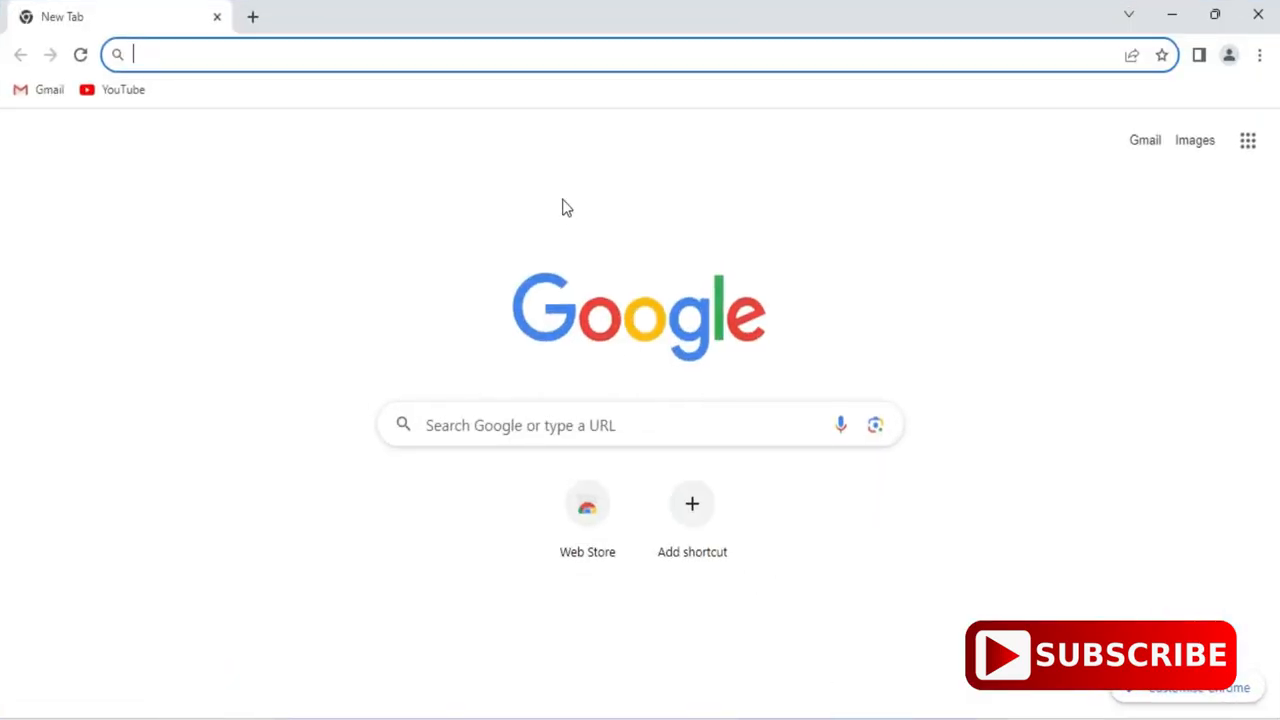
pyautogui.write('nod')
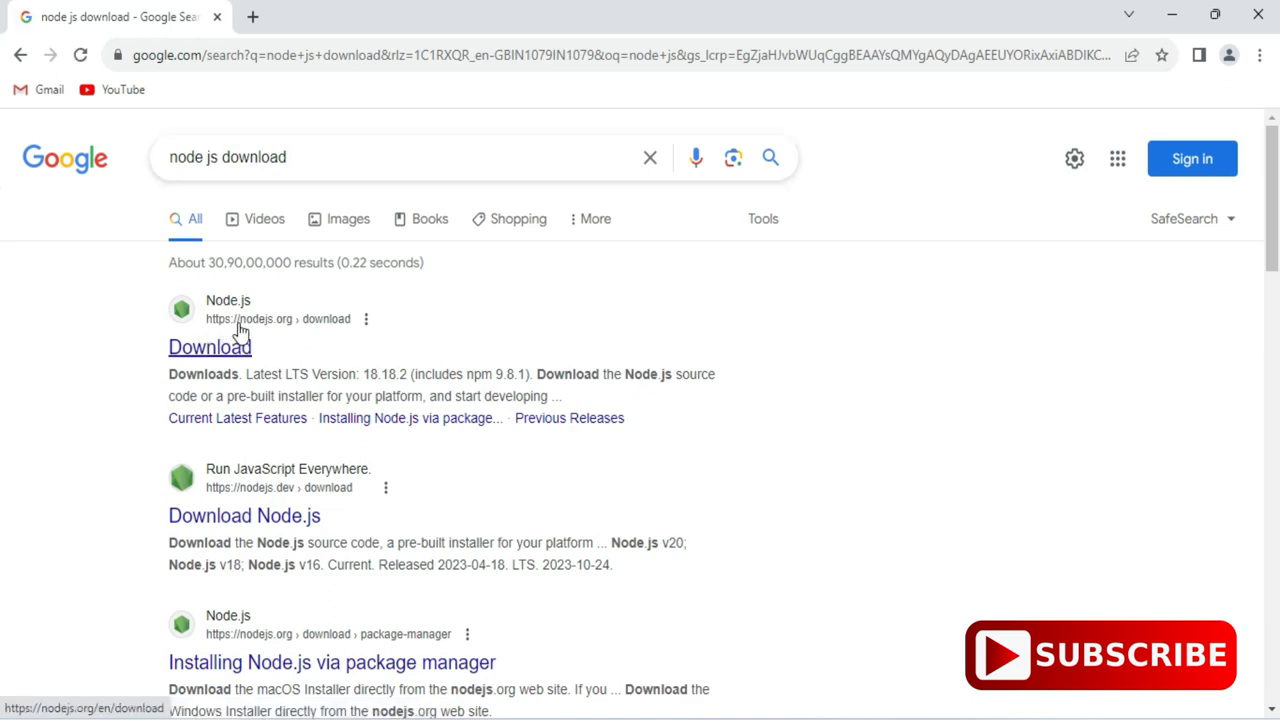
# Step: Go to the nodejs.org Download page and download the LTS Windows Installer (.msi)
pyautogui.click(210, 348)
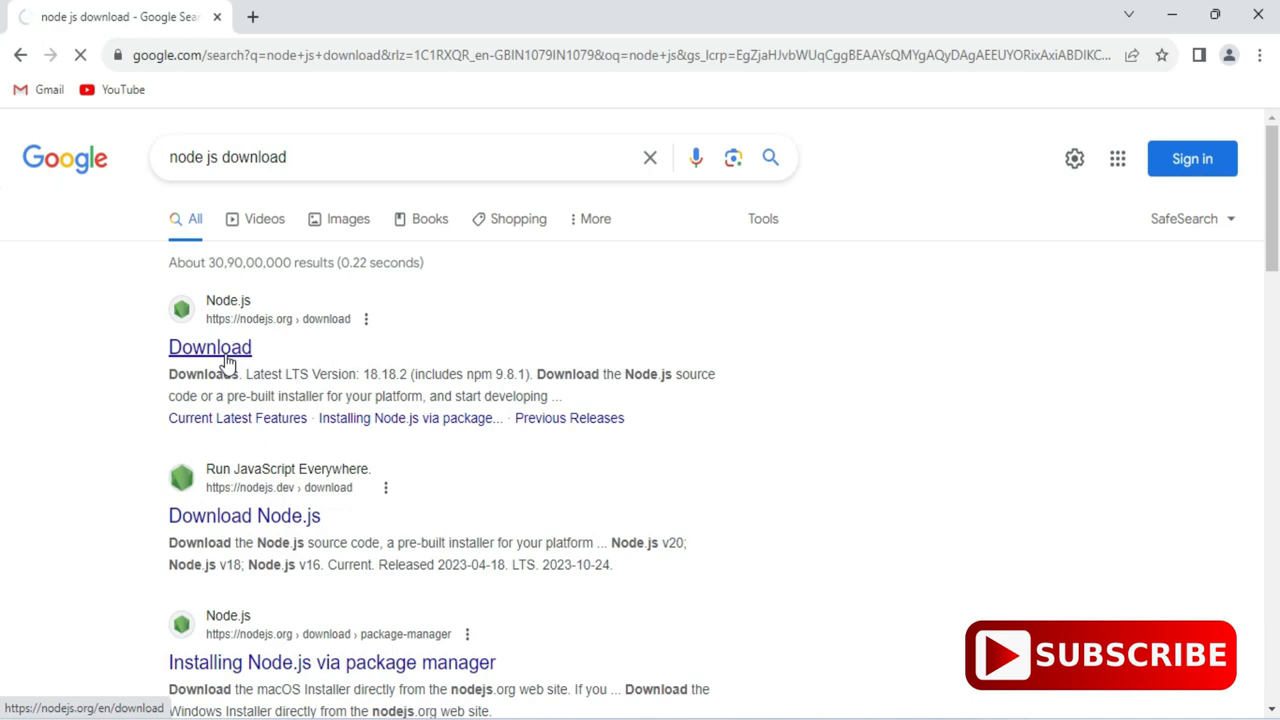
pyautogui.click(210, 348)
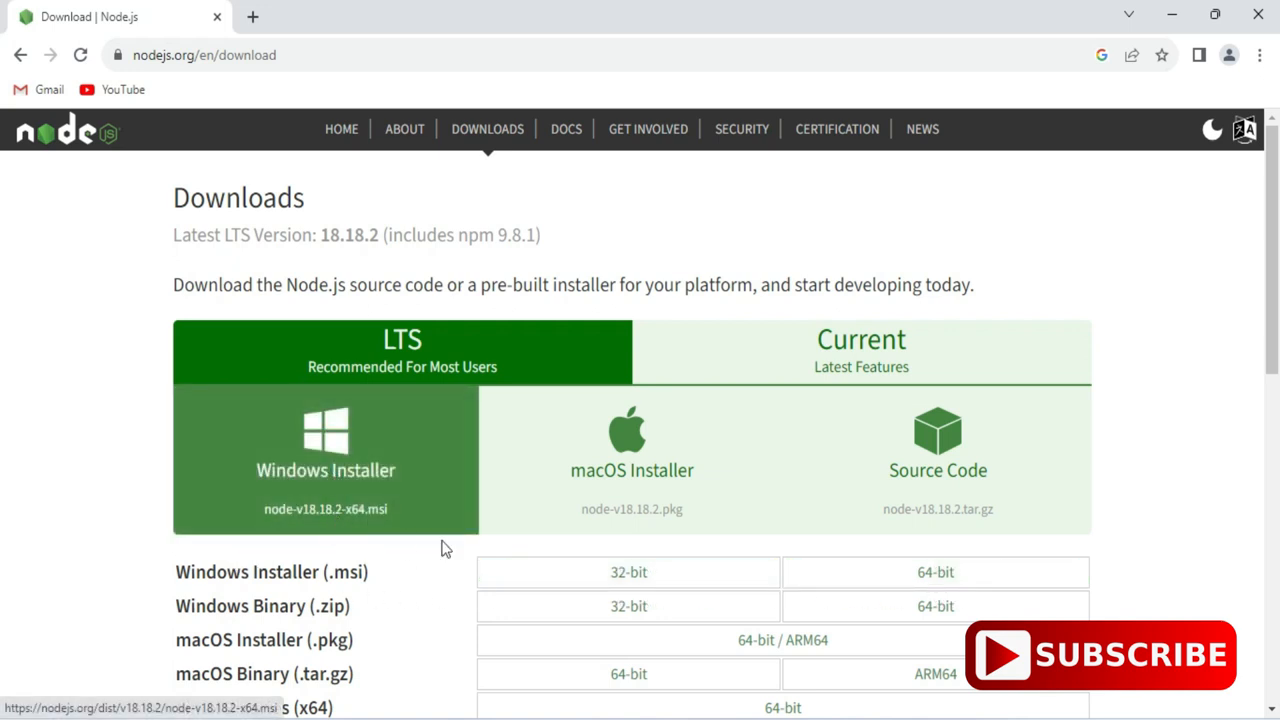
pyautogui.click(324, 460)
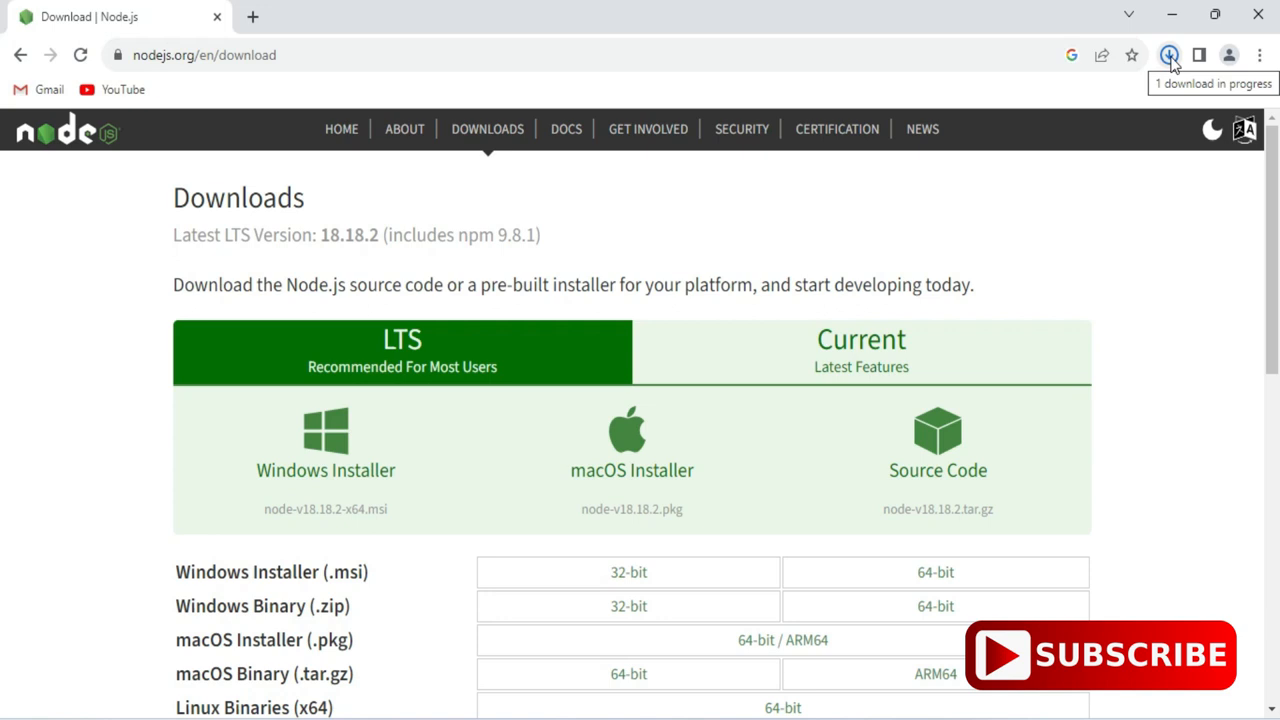
pyautogui.moveTo(1170, 64)
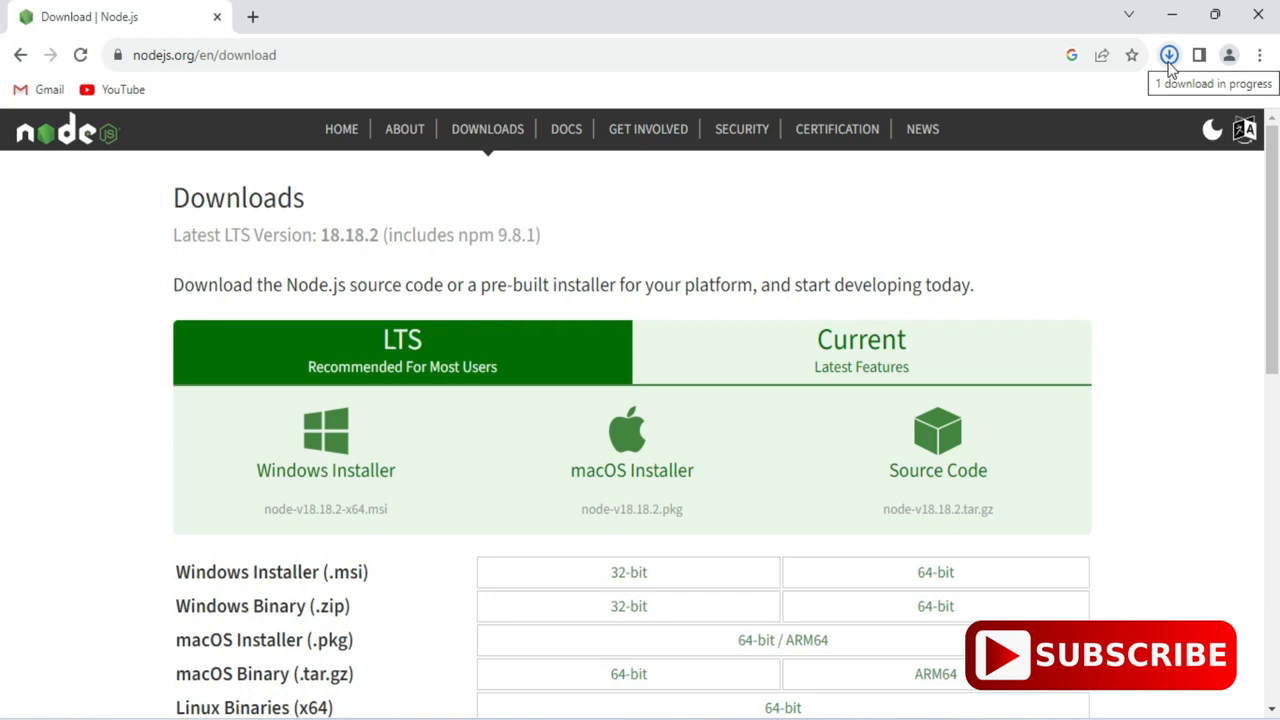
# Step: Run the finished node-v18.18.2-x64.msi from Chrome's downloads bubble
pyautogui.click(1168, 56)
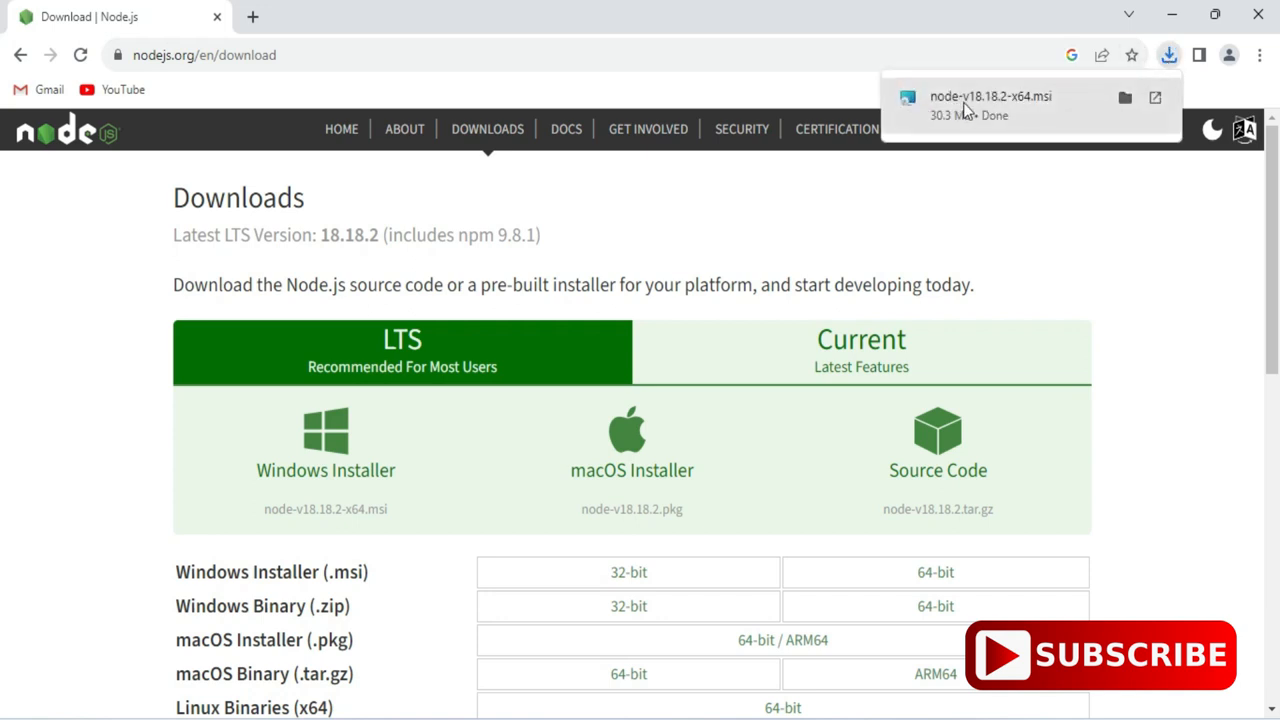
pyautogui.click(990, 104)
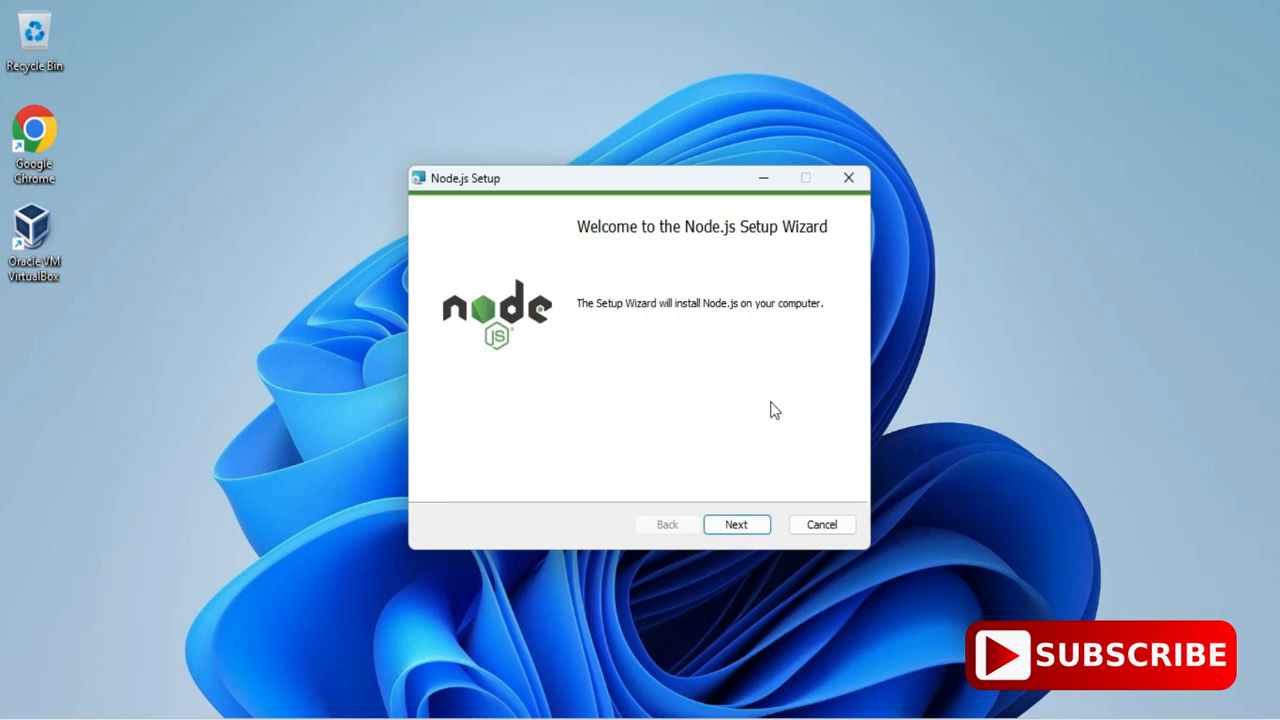
# Step: Accept the licence agreement and reach the Destination Folder step showing C:\Program Files\nodejs\
pyautogui.click(736, 524)
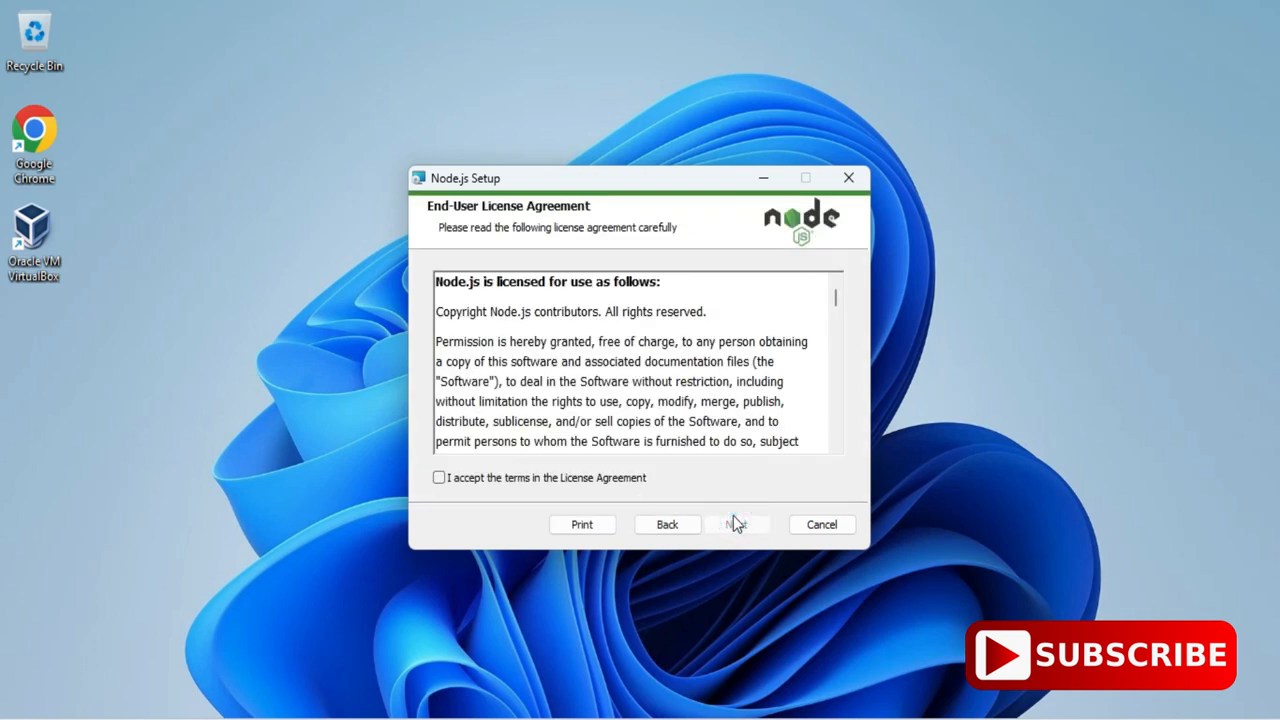
pyautogui.moveTo(540, 222)
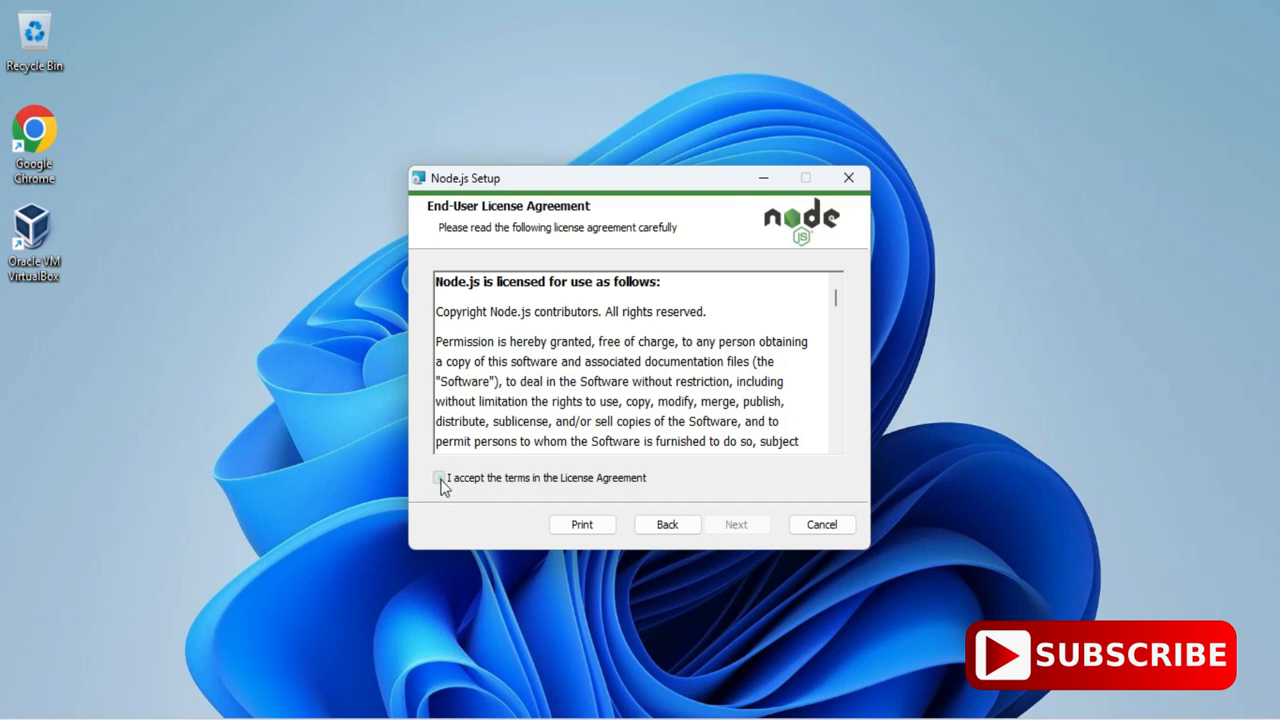
pyautogui.click(438, 476)
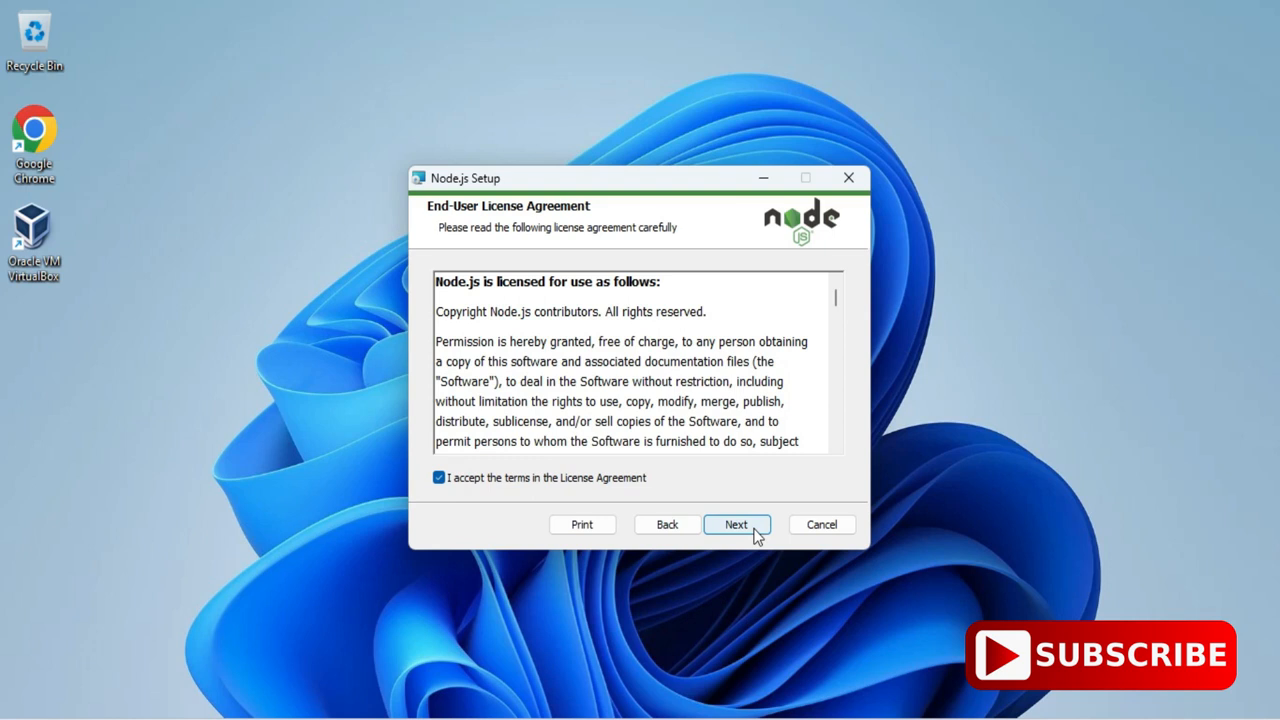
pyautogui.click(736, 524)
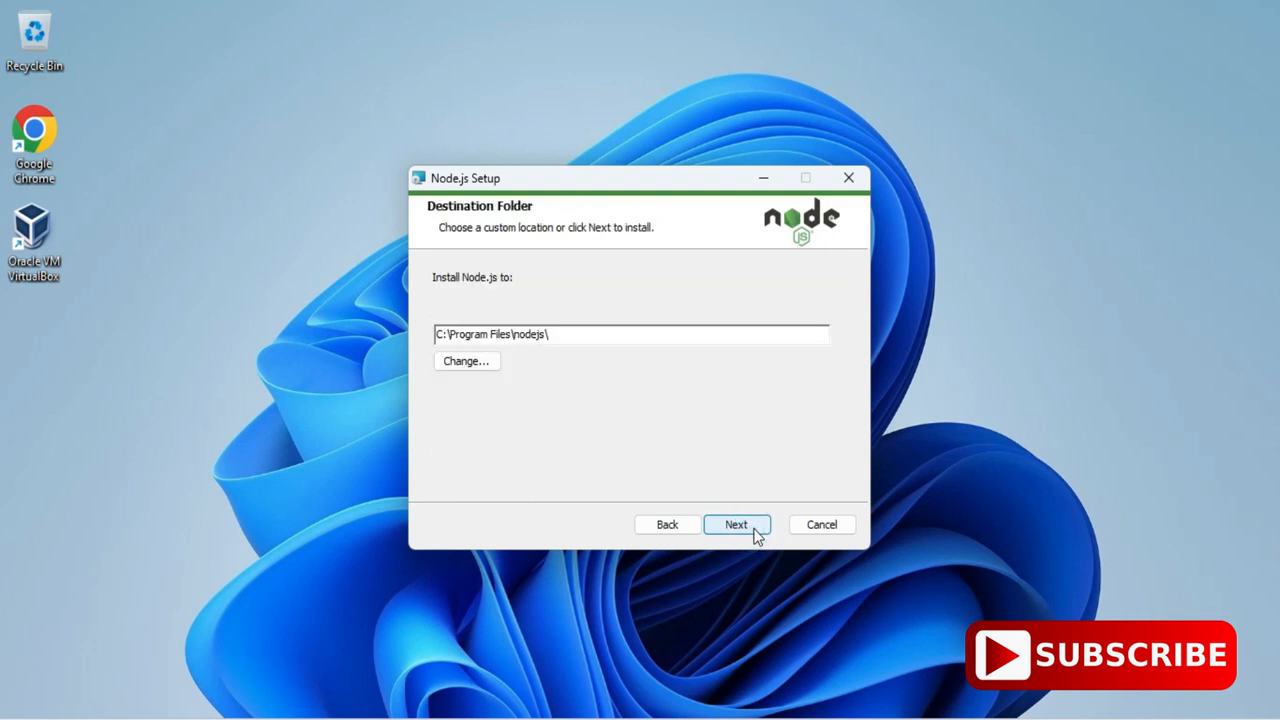
pyautogui.tripleClick(630, 334)
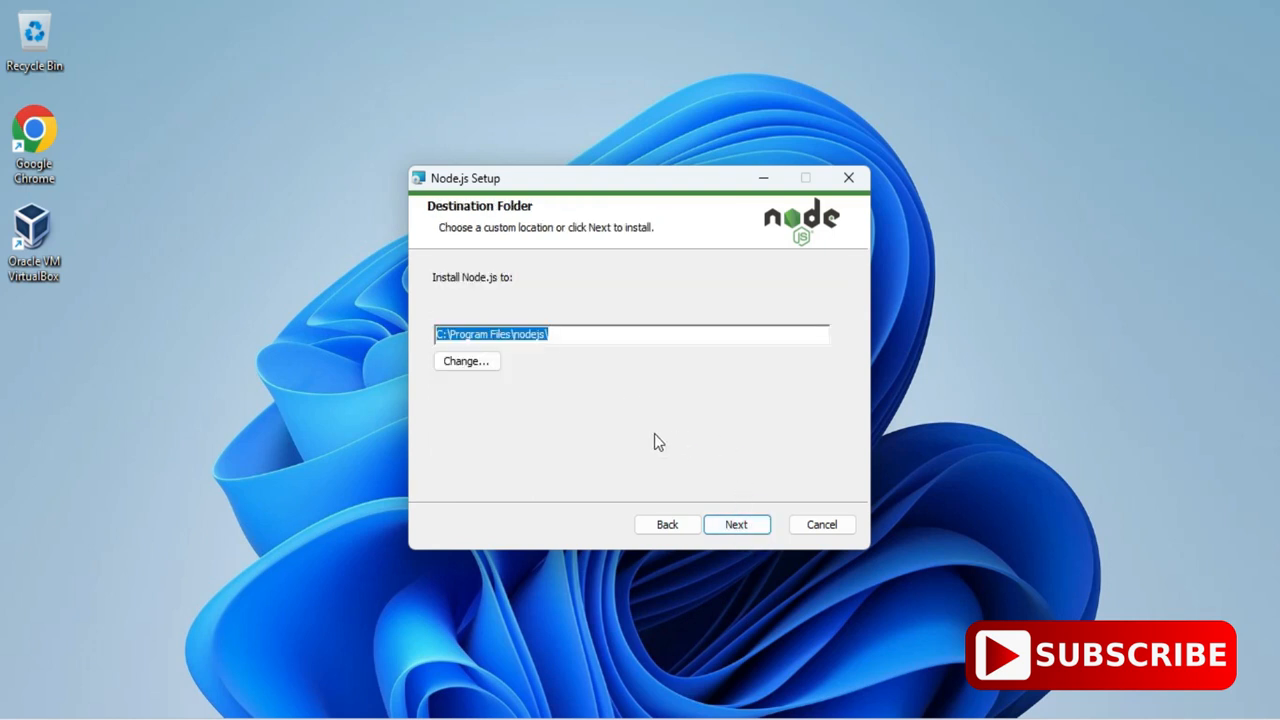
pyautogui.moveTo(652, 404)
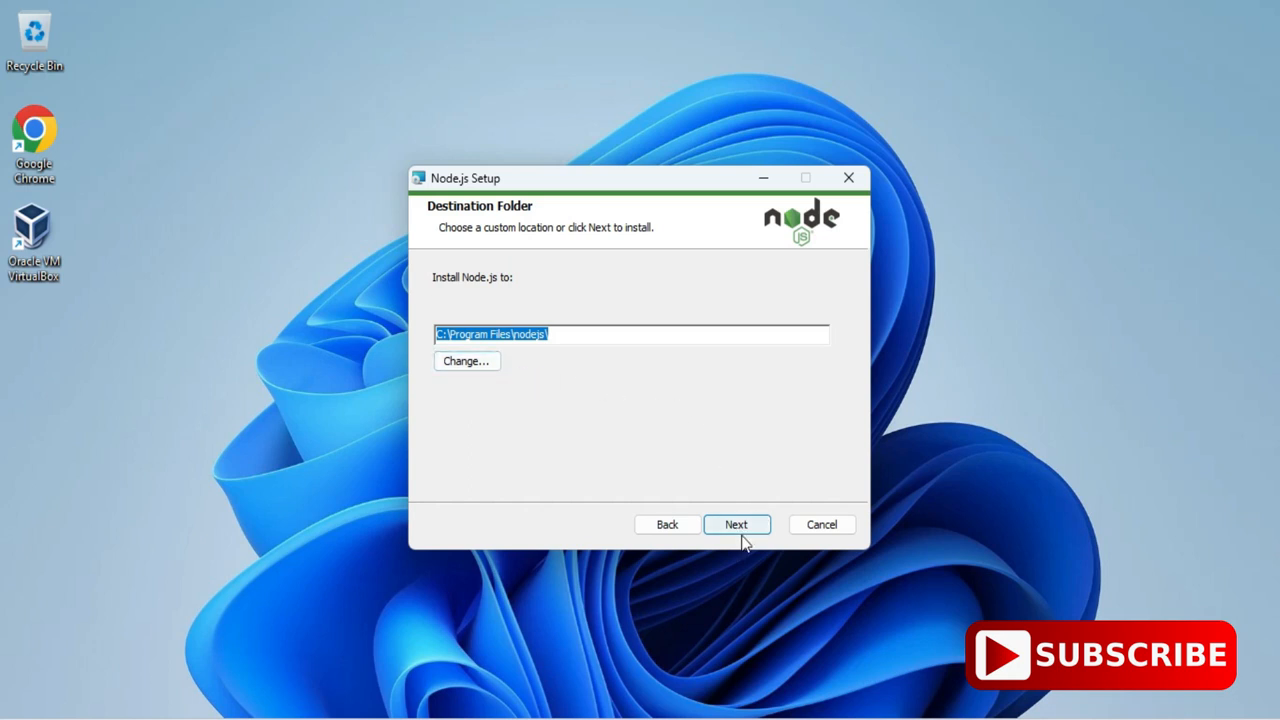
# Step: Keep the default install path and features, continuing to Tools for Native Modules
pyautogui.click(736, 524)
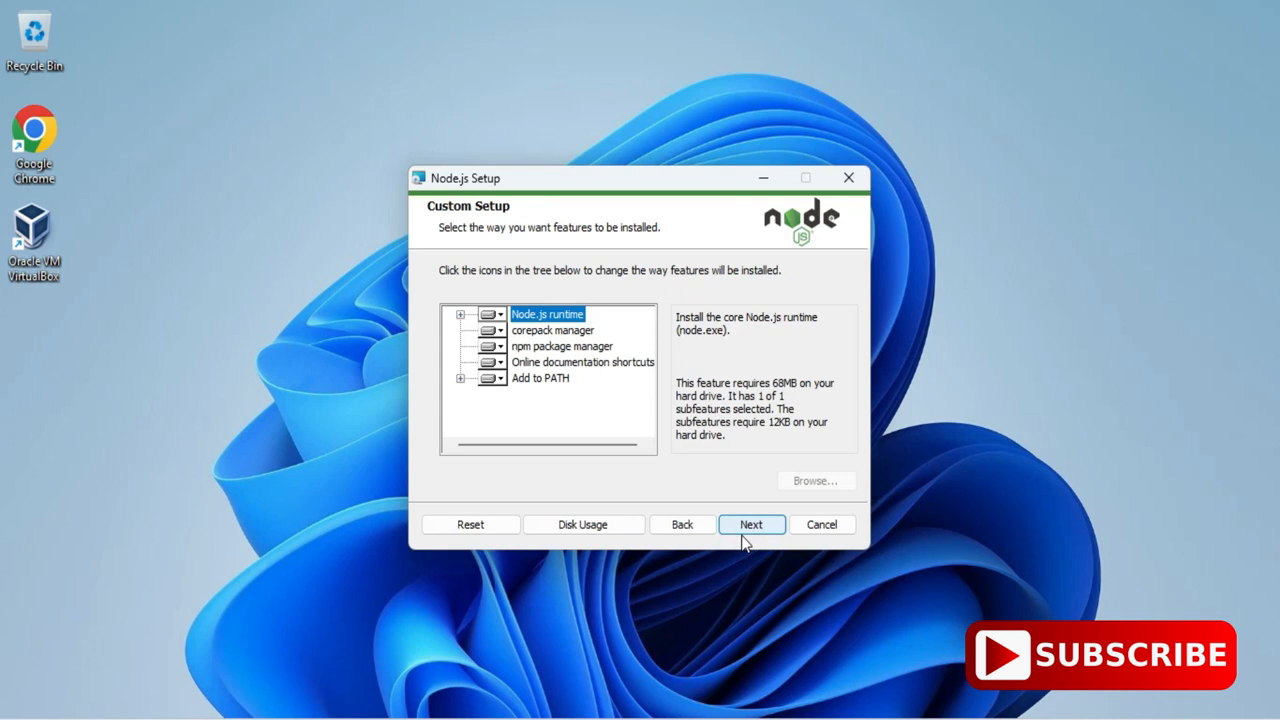
pyautogui.moveTo(604, 256)
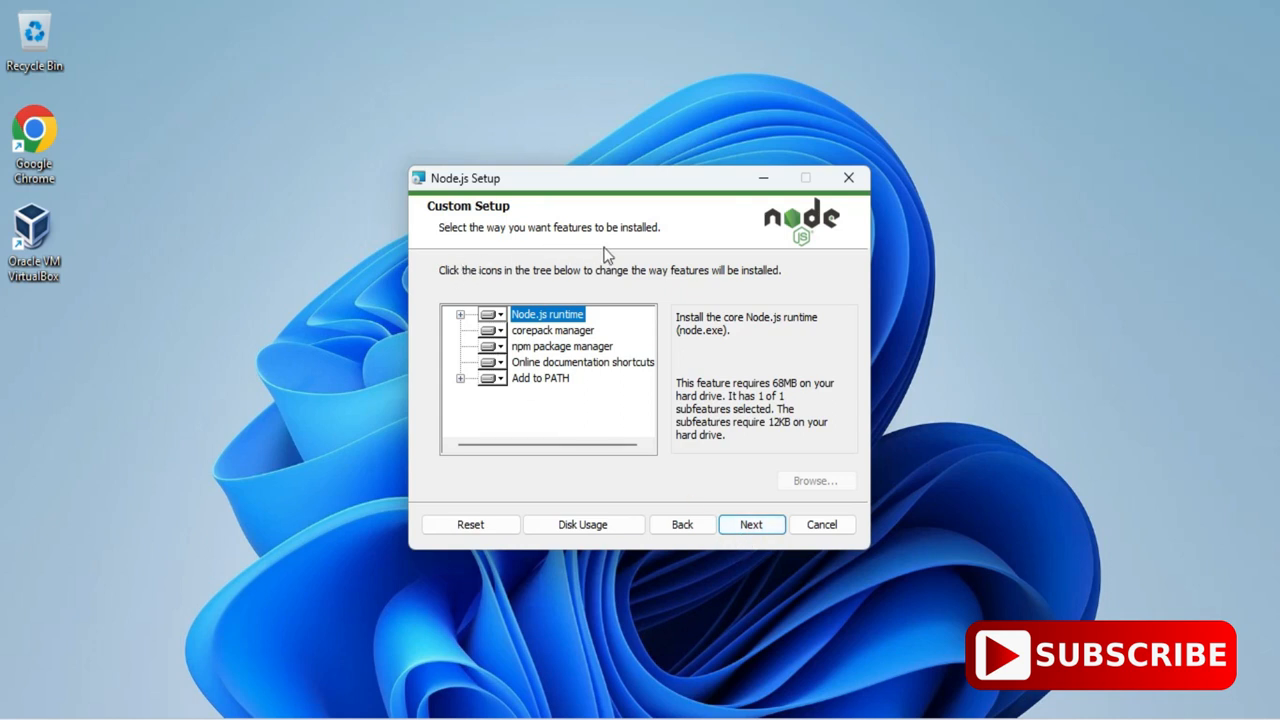
pyautogui.moveTo(500, 324)
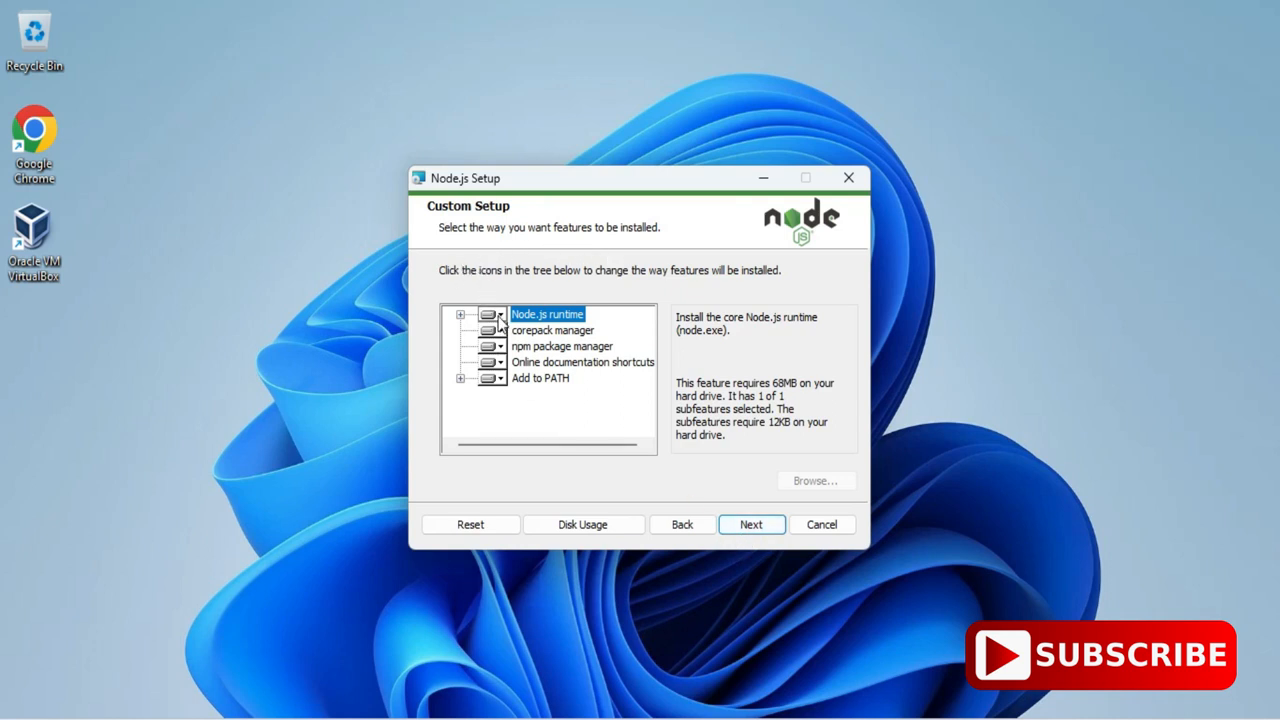
pyautogui.moveTo(500, 324)
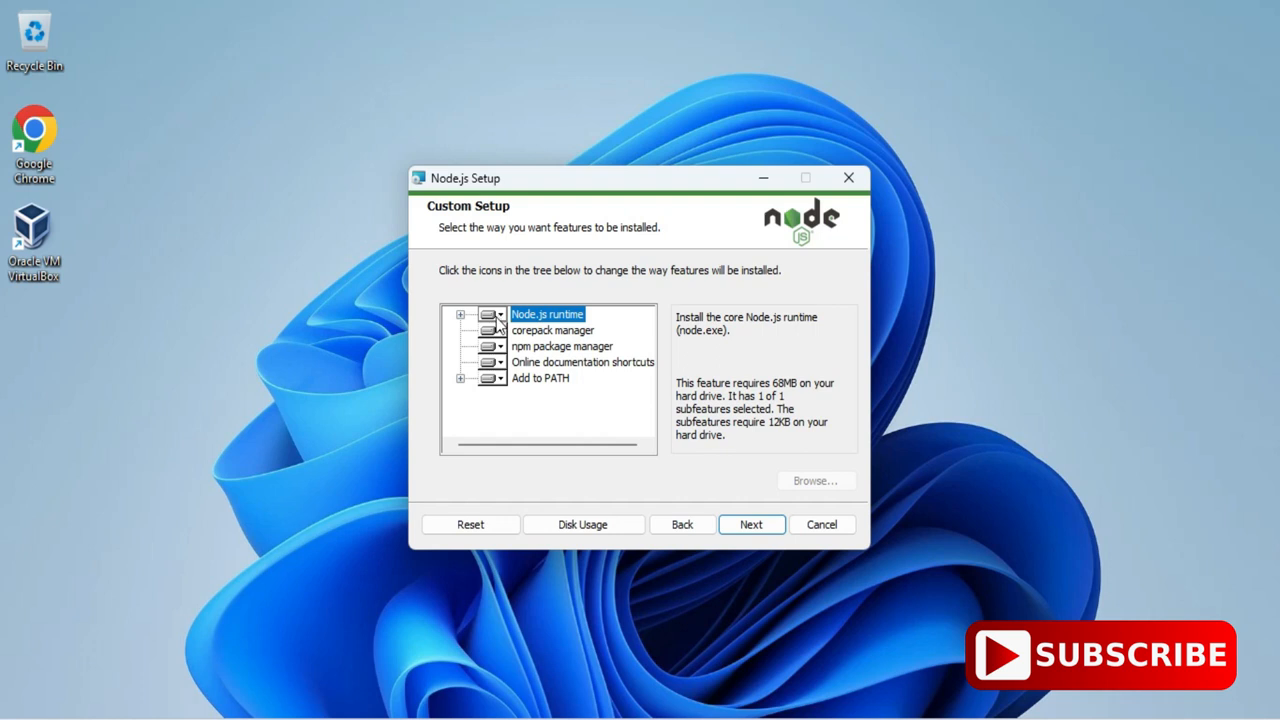
pyautogui.moveTo(720, 444)
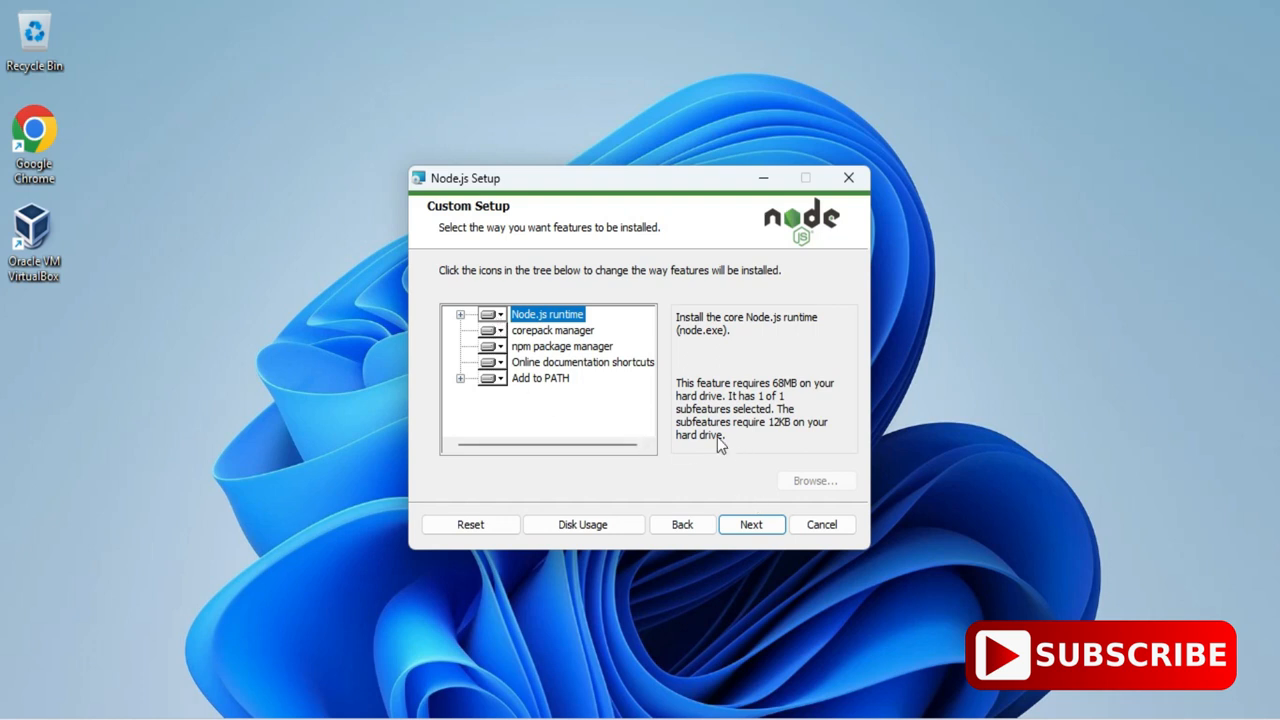
pyautogui.click(752, 524)
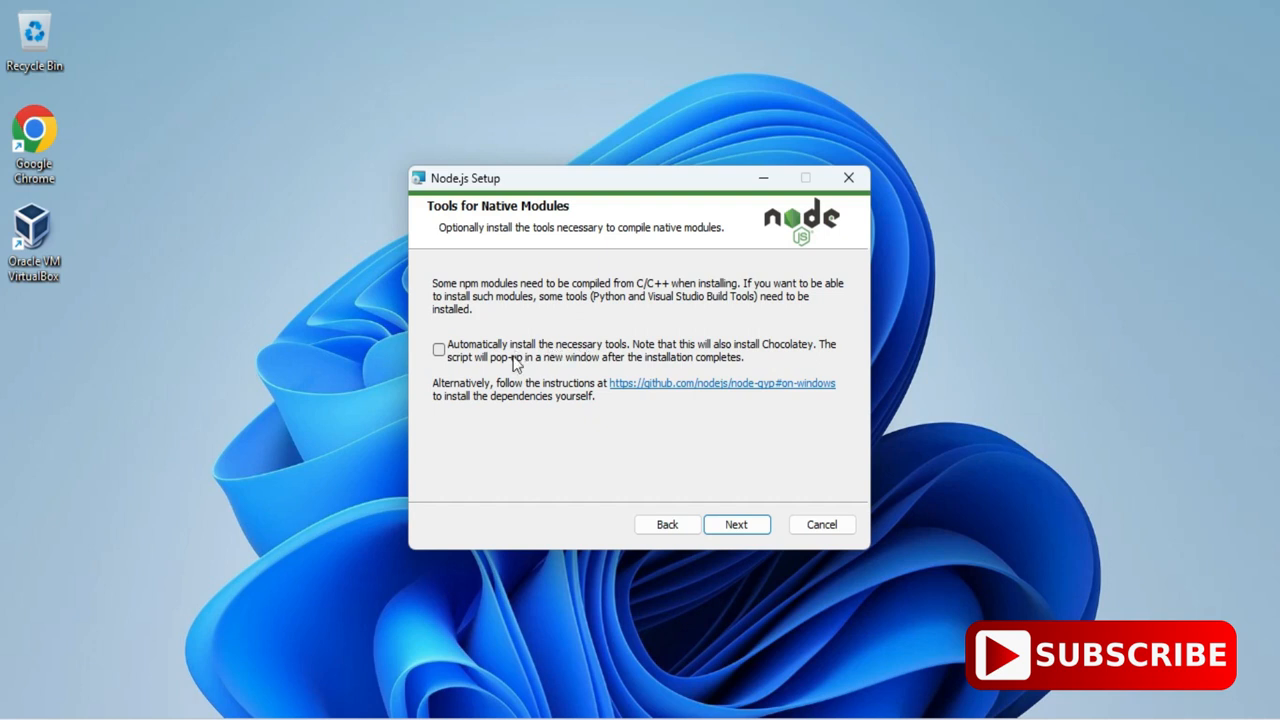
pyautogui.moveTo(700, 374)
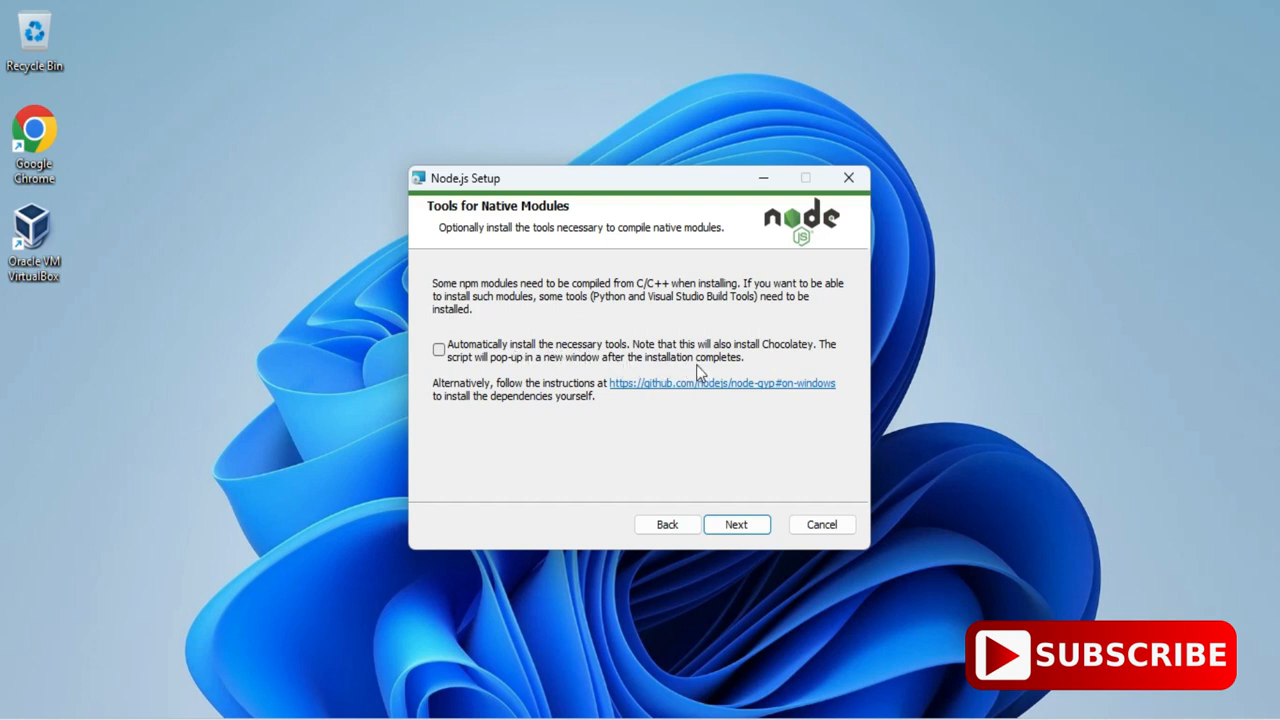
pyautogui.moveTo(444, 390)
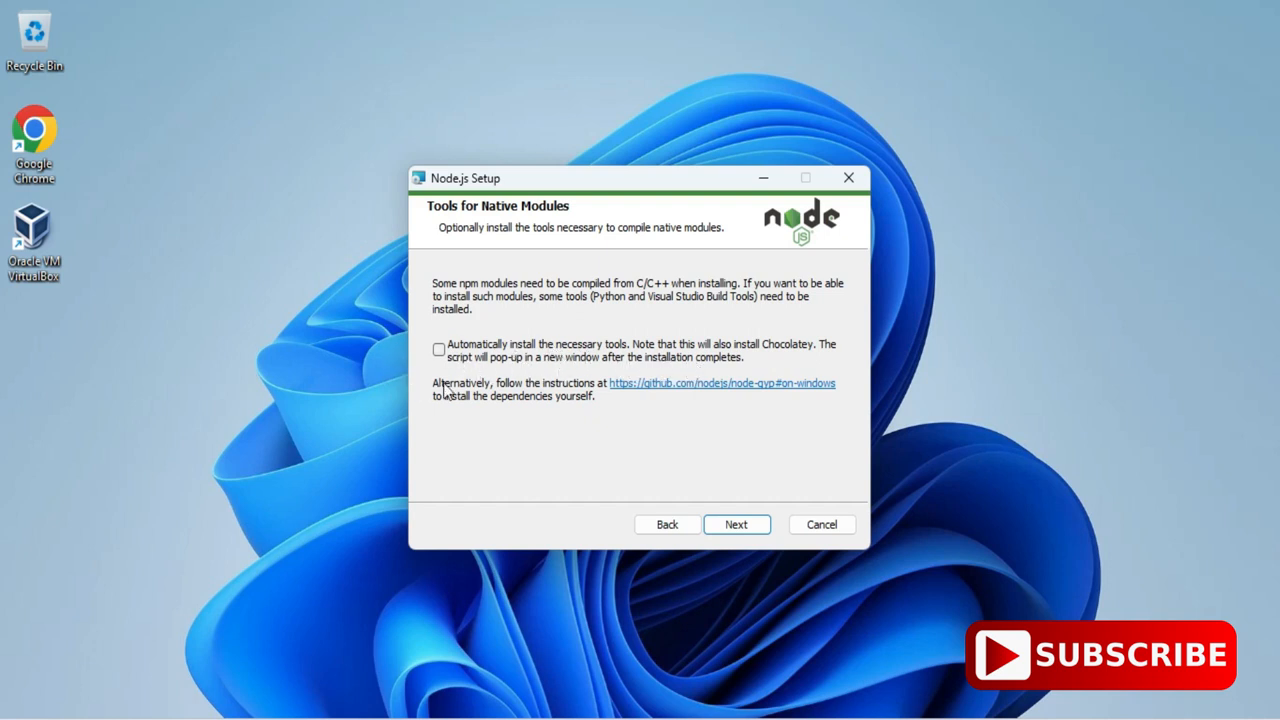
pyautogui.moveTo(456, 374)
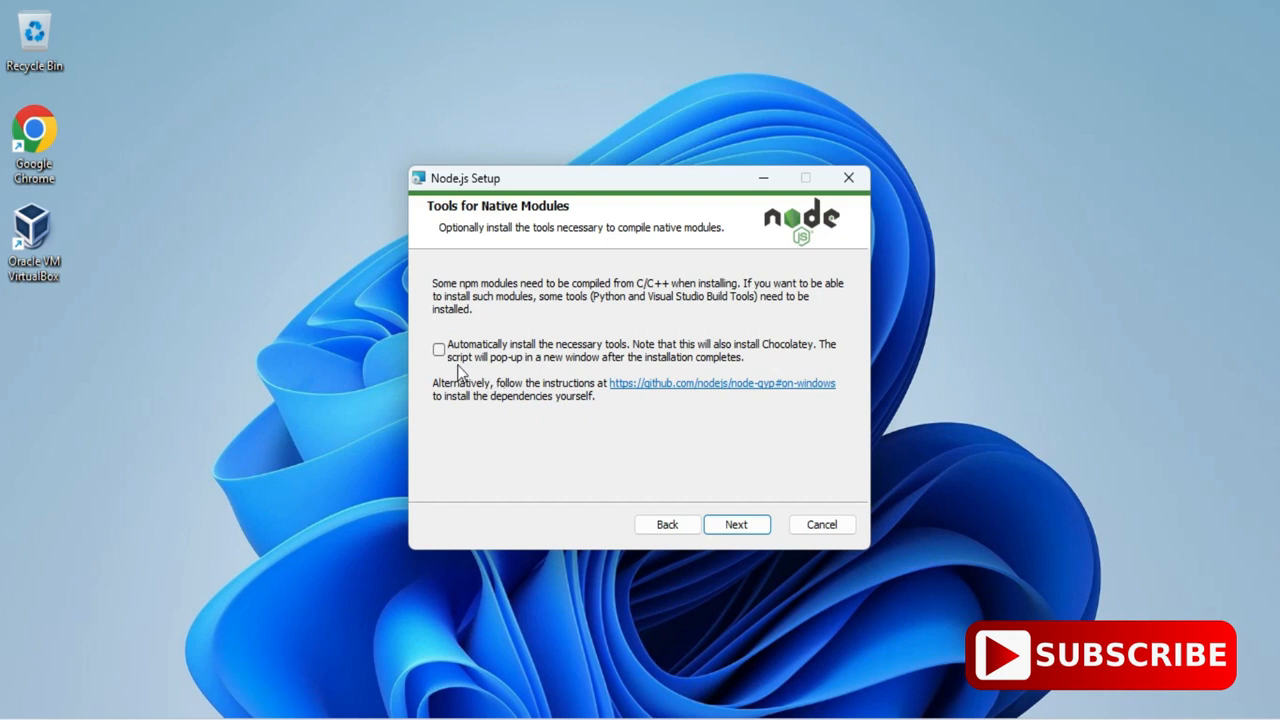
pyautogui.moveTo(716, 490)
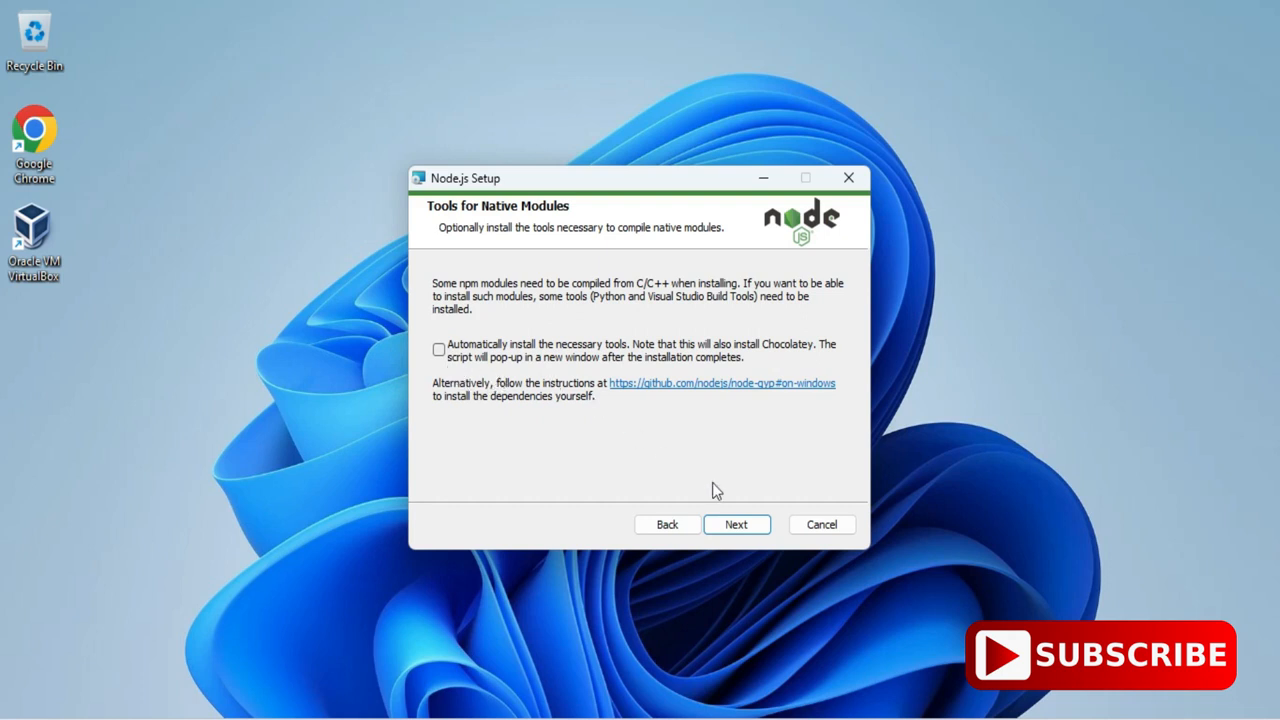
pyautogui.moveTo(736, 524)
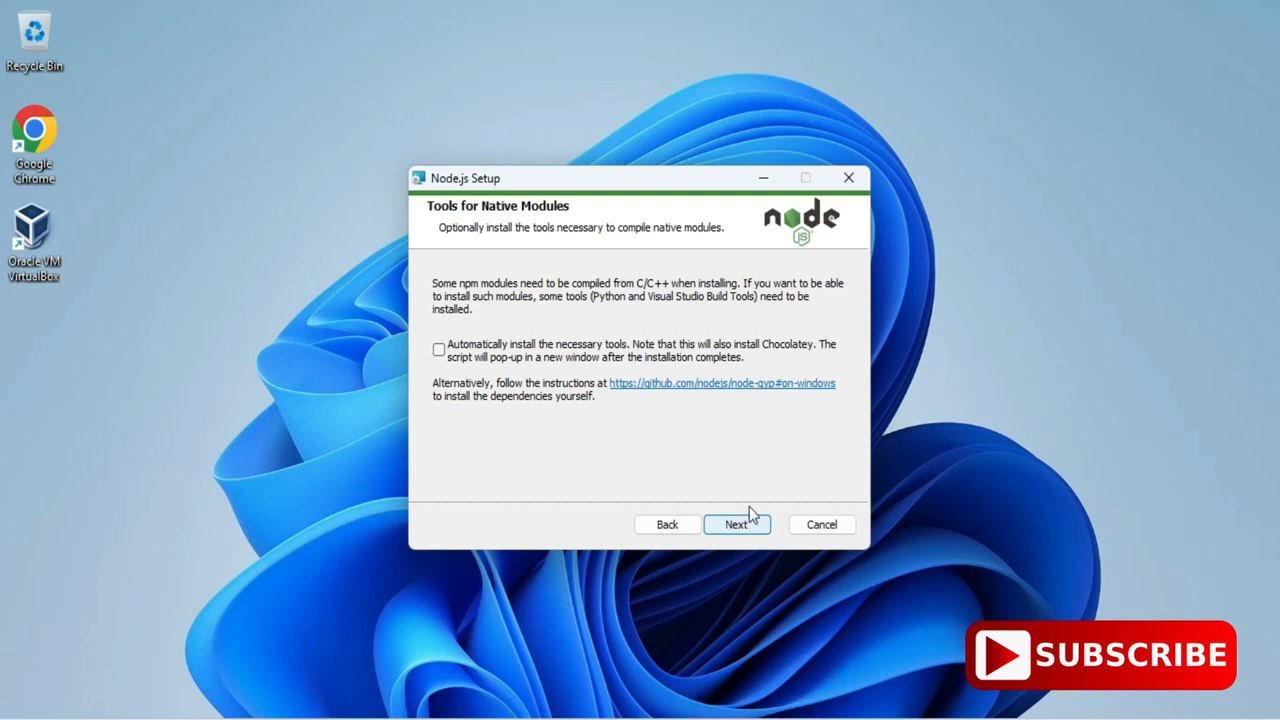
# Step: Install Node.js with the chosen settings and finish the completed setup wizard
pyautogui.click(736, 524)
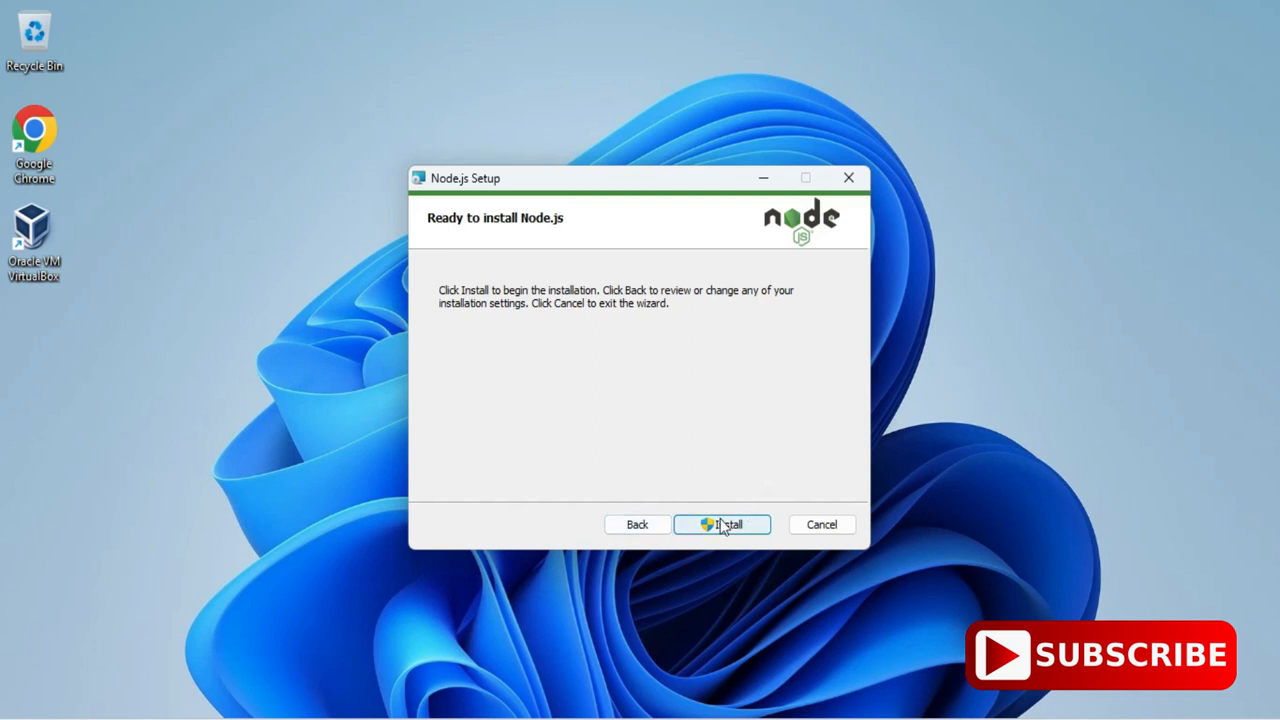
pyautogui.click(722, 524)
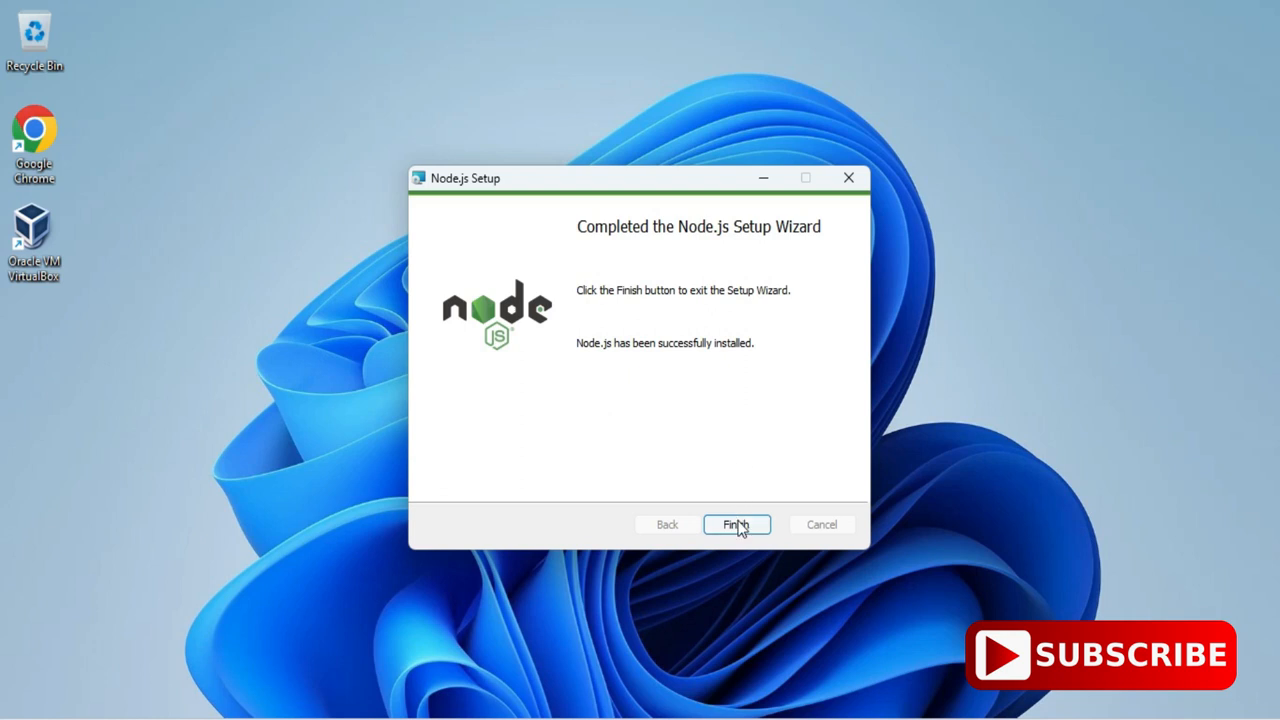
pyautogui.click(736, 524)
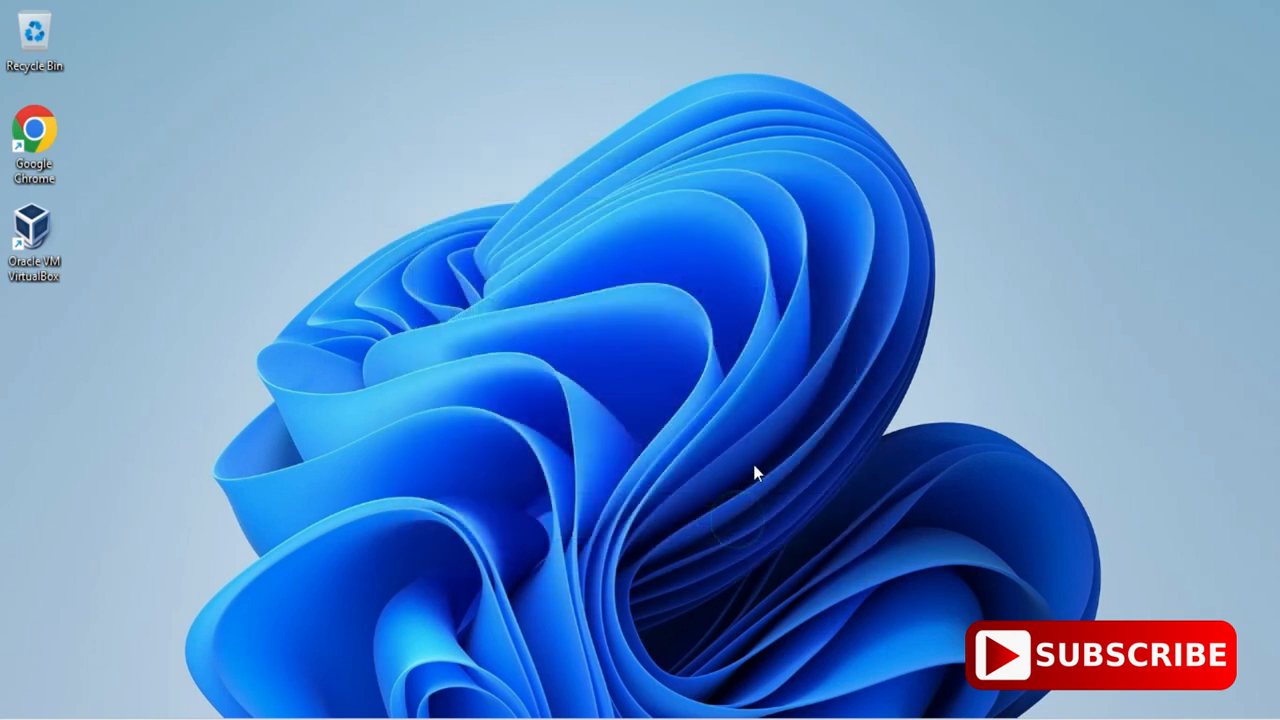
pyautogui.moveTo(700, 288)
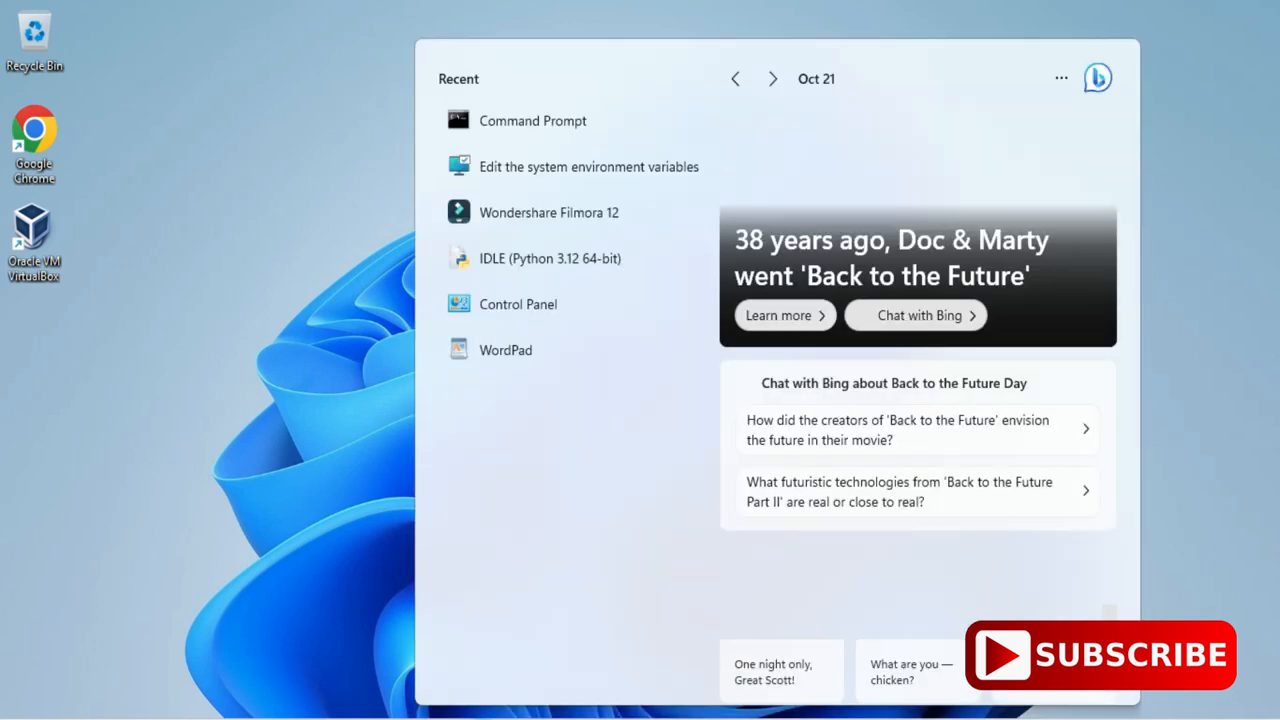
# Step: In a new Command Prompt, run node -v and node --version, both reporting v18.18.2
pyautogui.click(532, 120)
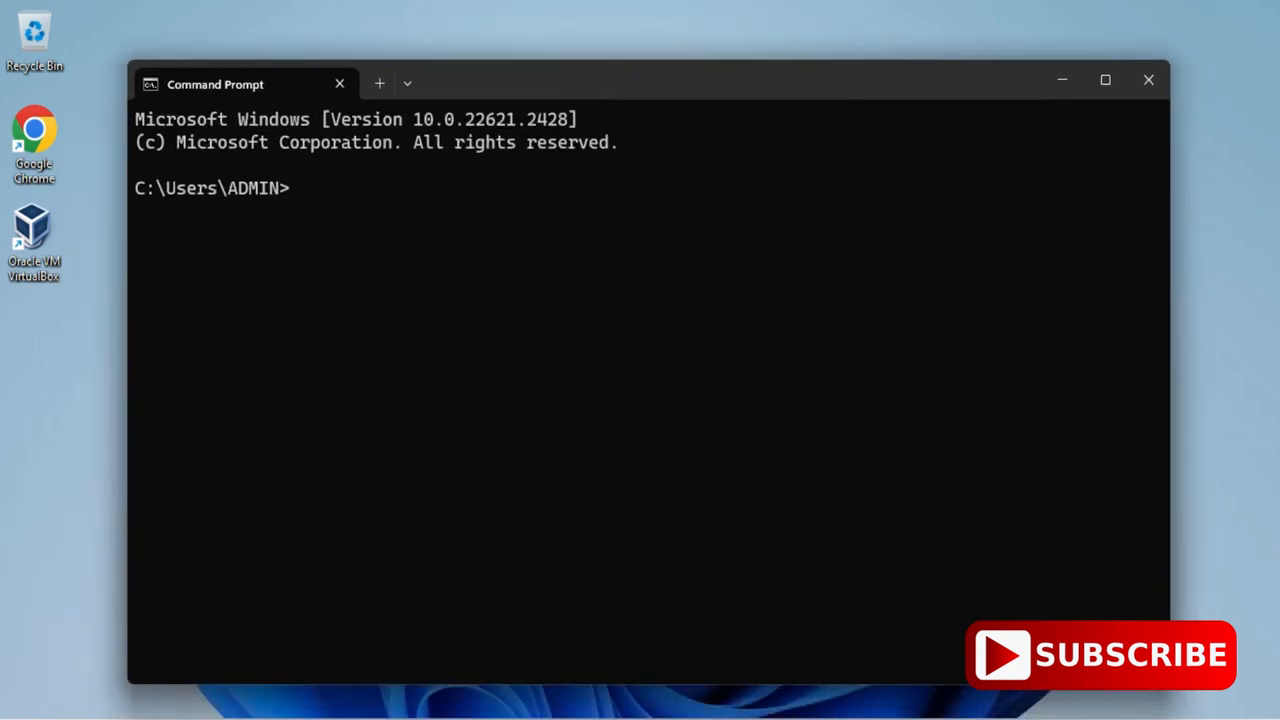
pyautogui.write('node')
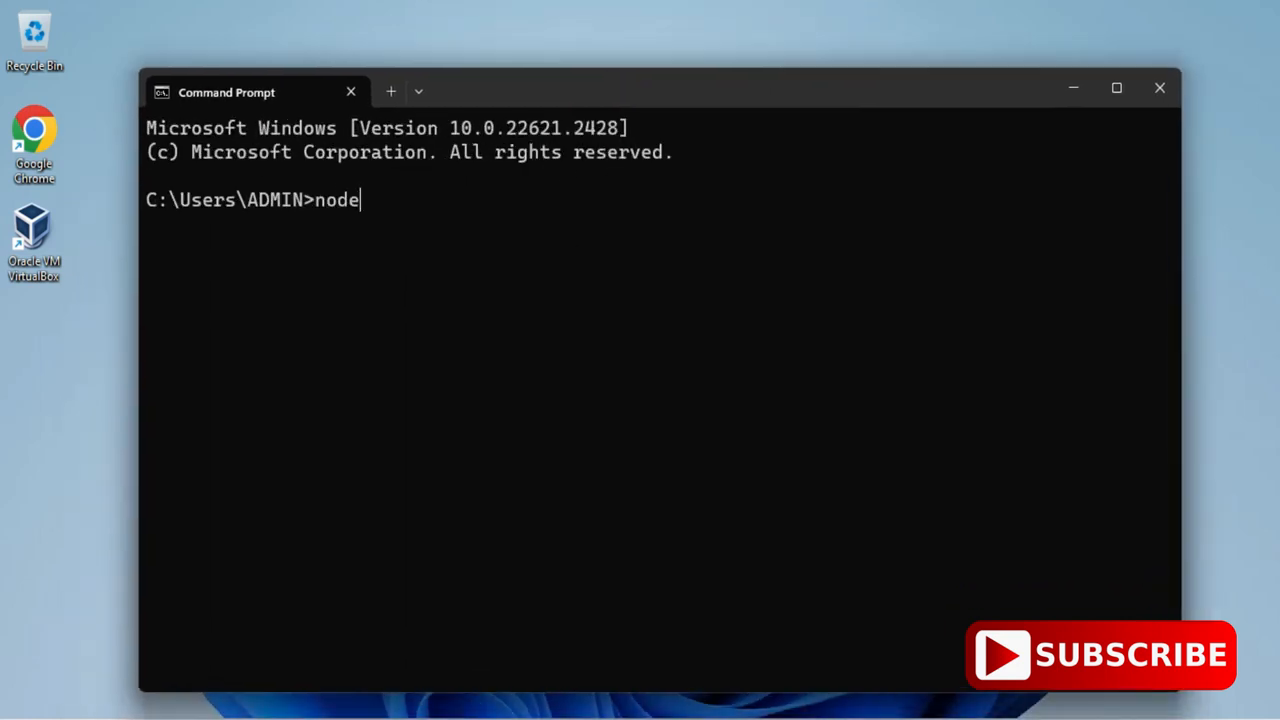
pyautogui.write('-v')
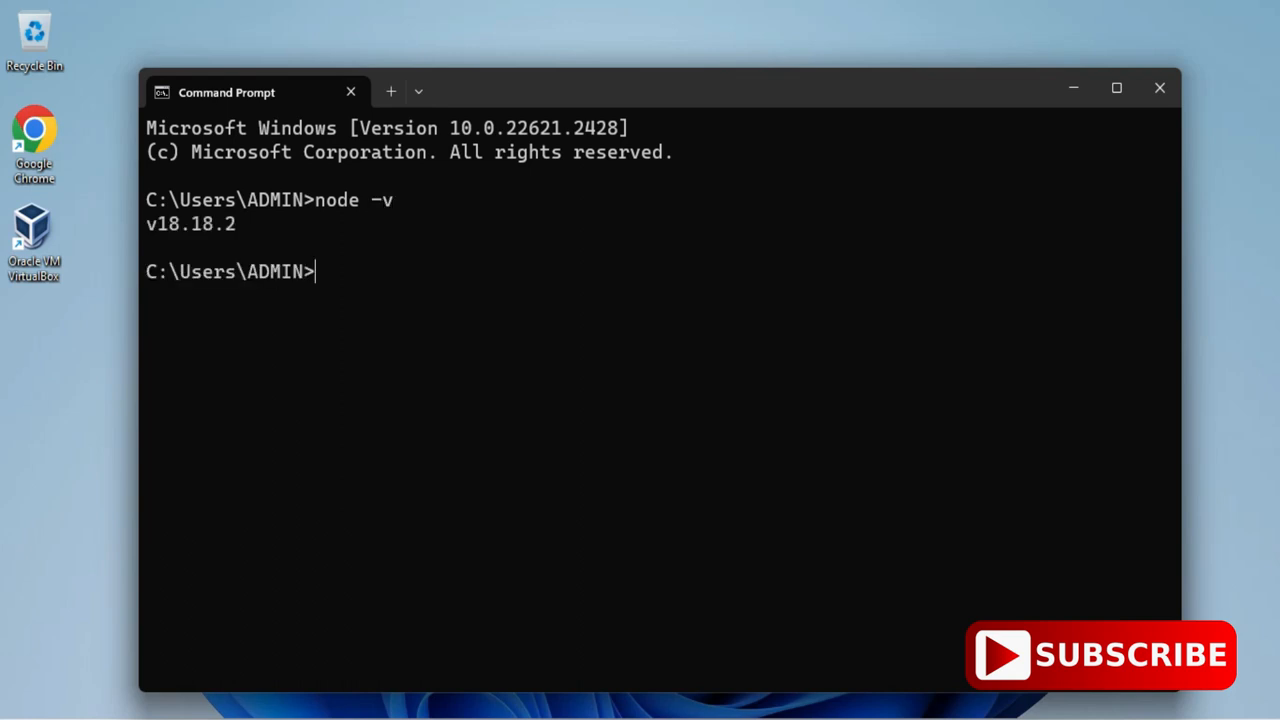
pyautogui.write('node --')
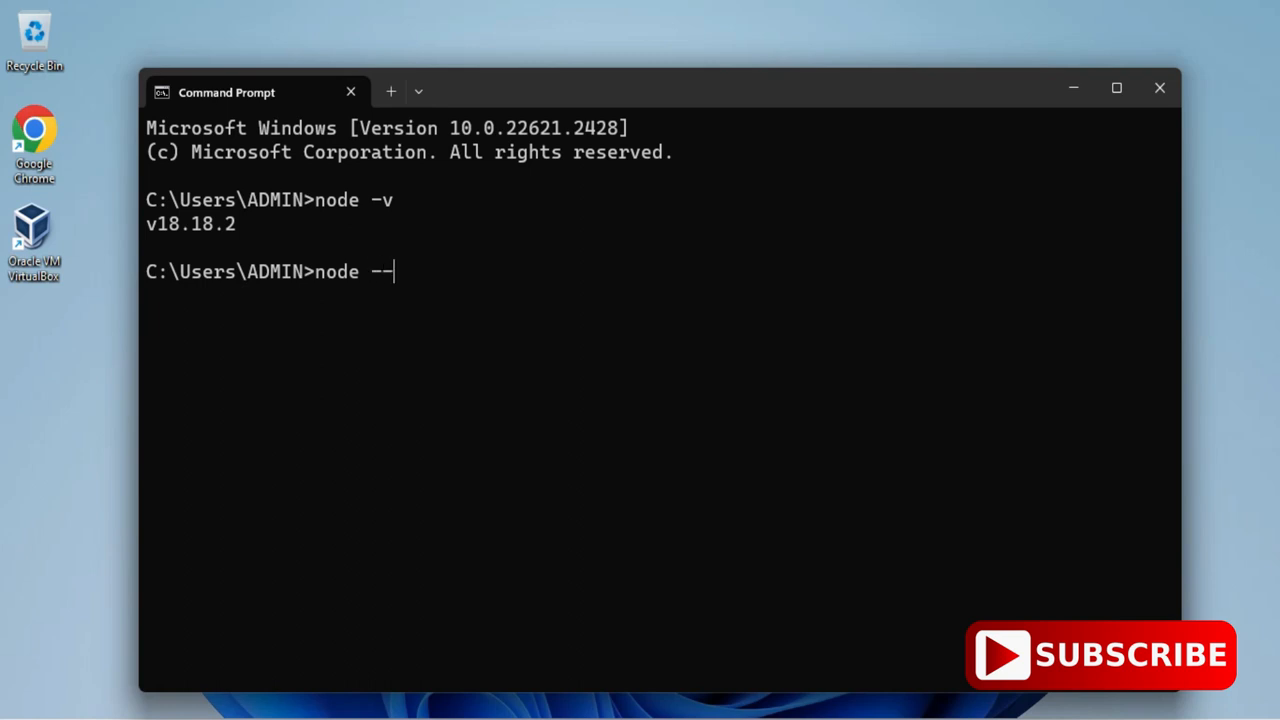
pyautogui.write('version')
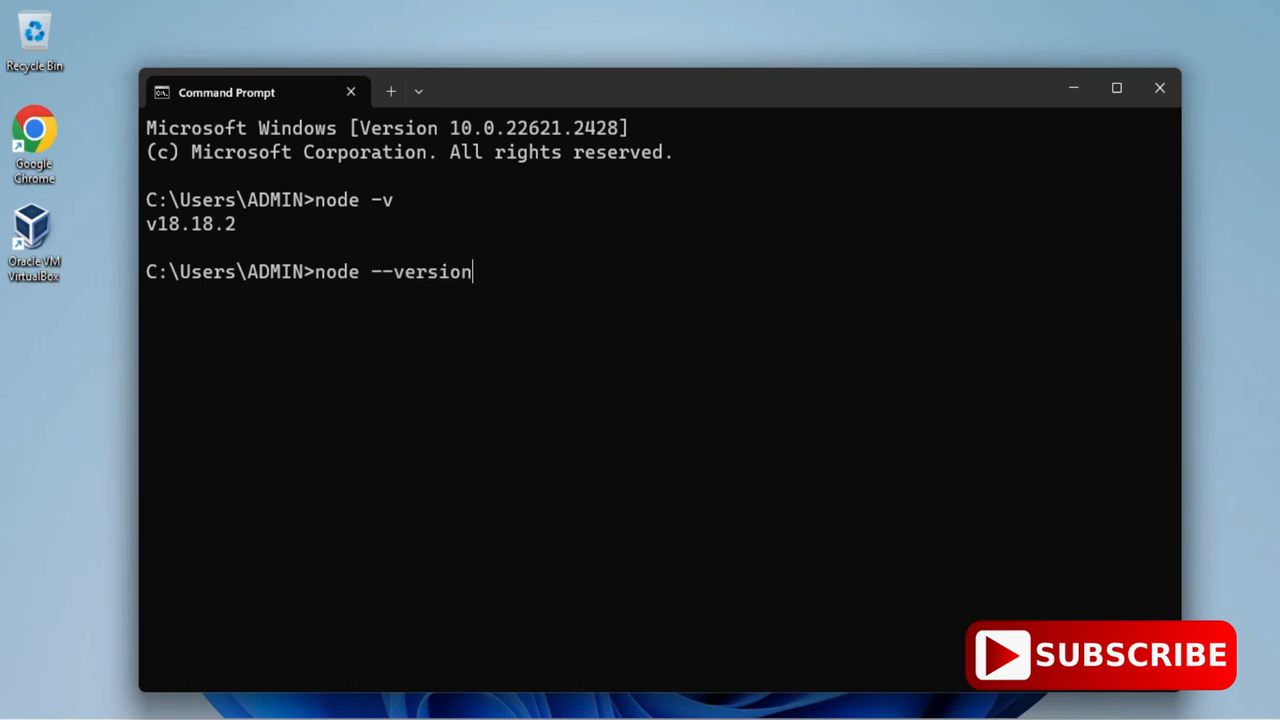
pyautogui.press('enter')
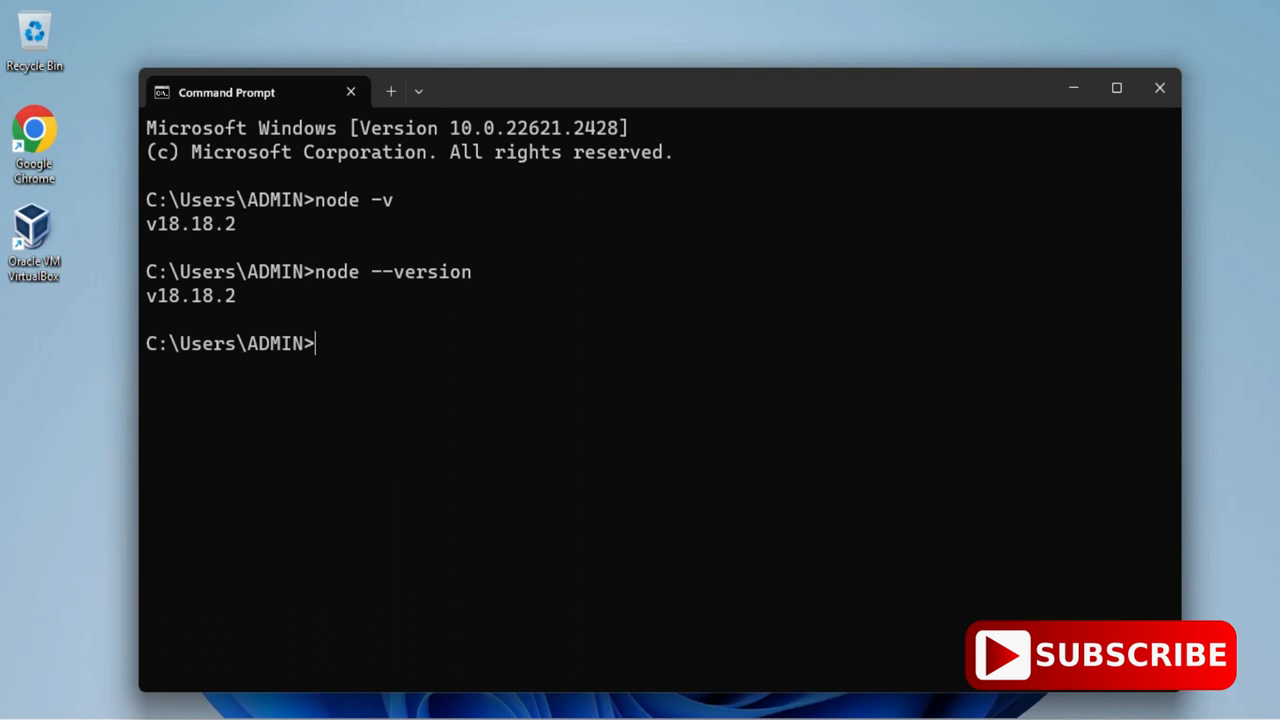
# Step: Run npm --version (reporting 9.8.1), then start the interactive node REPL
pyautogui.write('n')
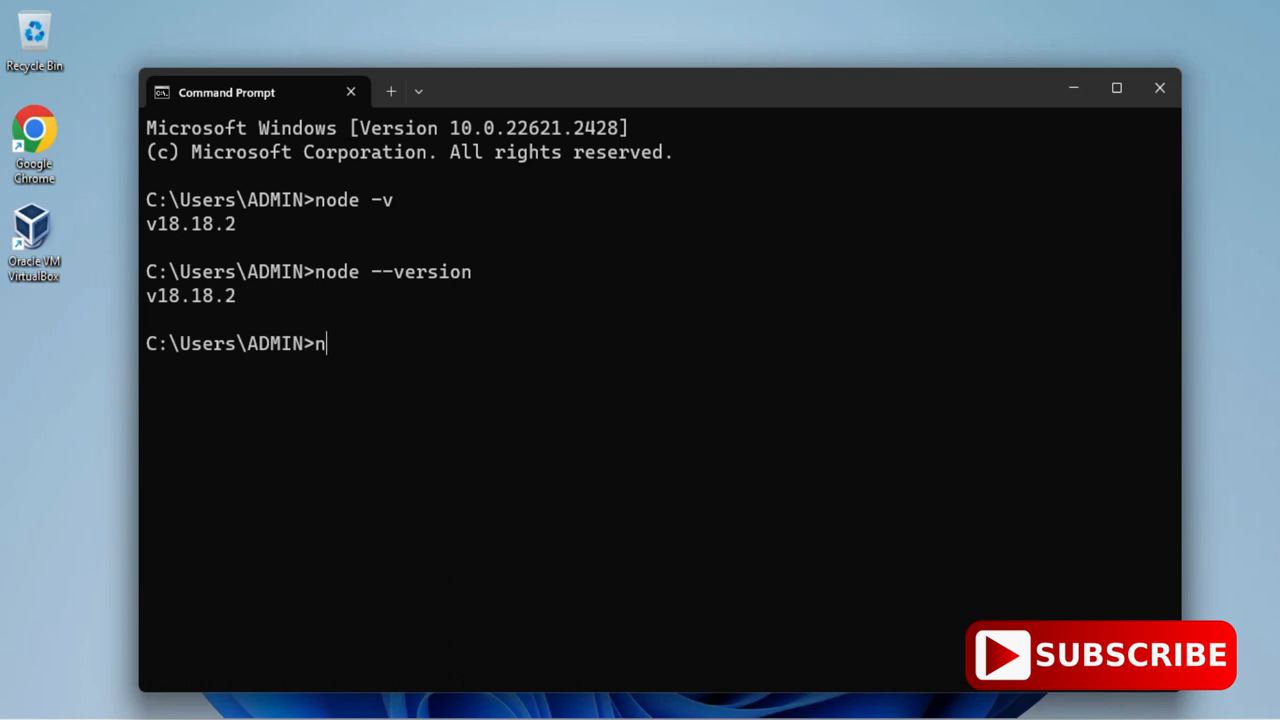
pyautogui.write('pm')
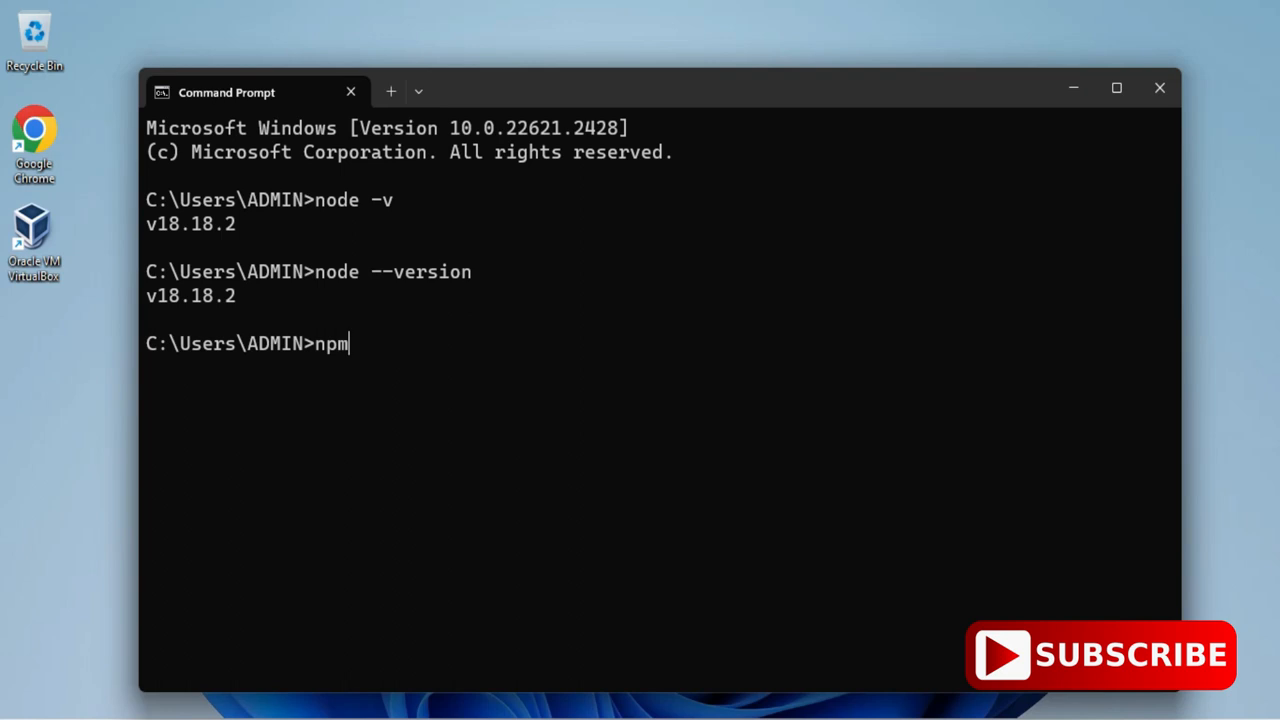
pyautogui.write('--versio')
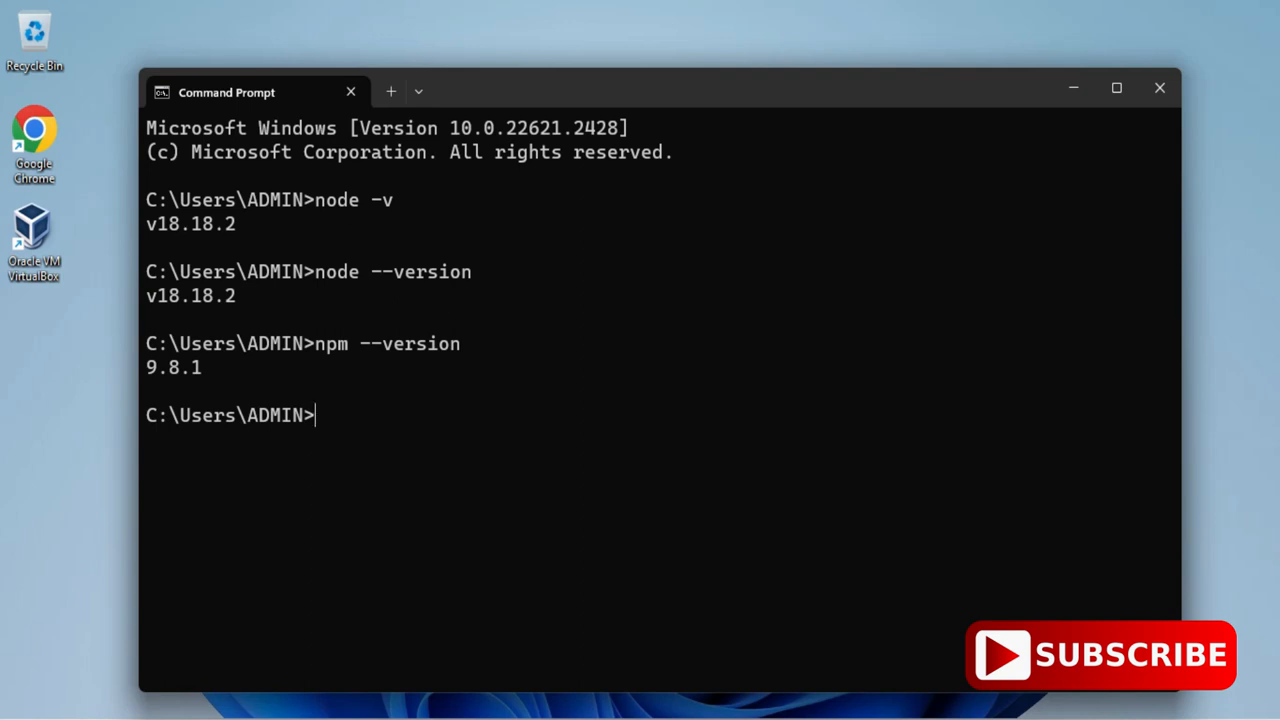
pyautogui.write('n')
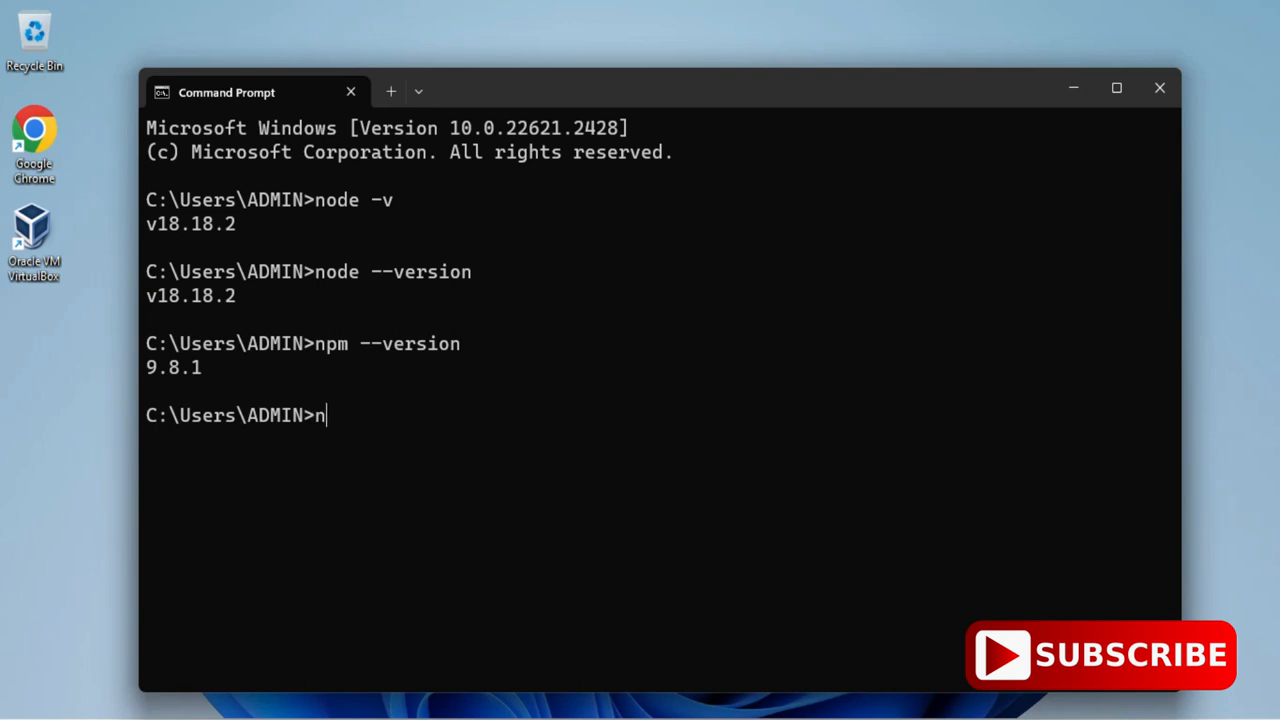
pyautogui.write('ode')
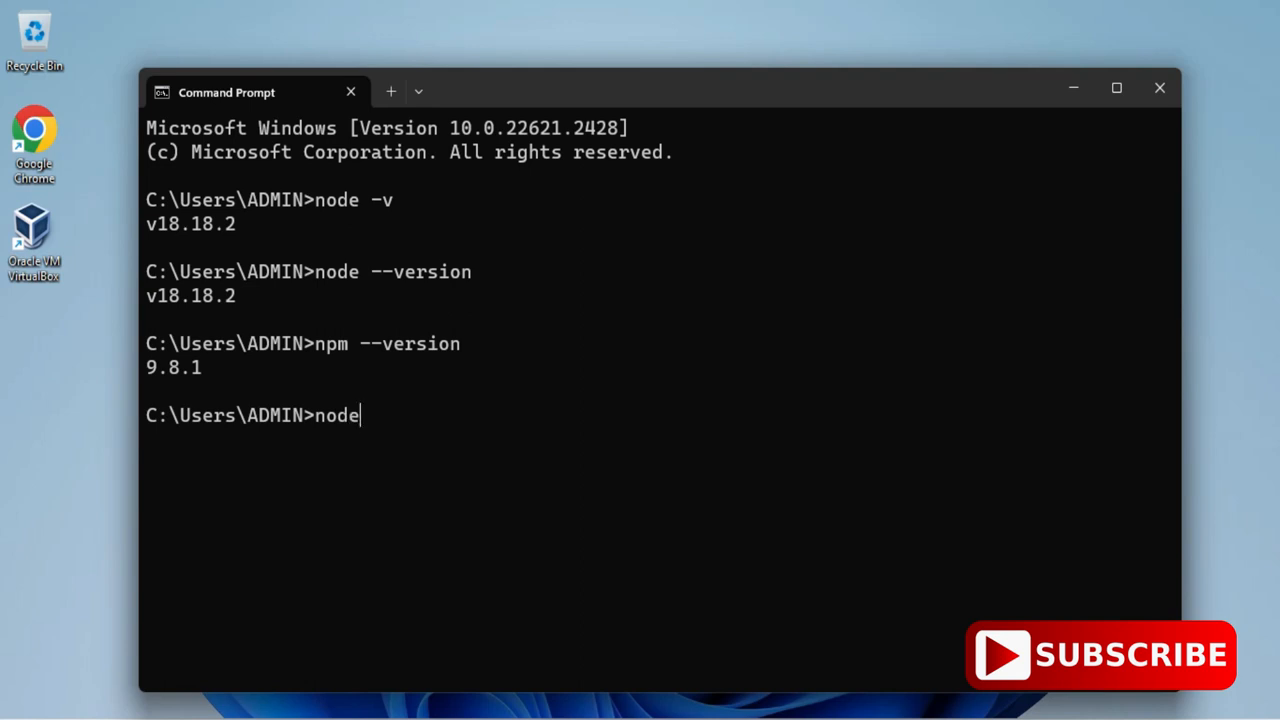
pyautogui.press('enter')
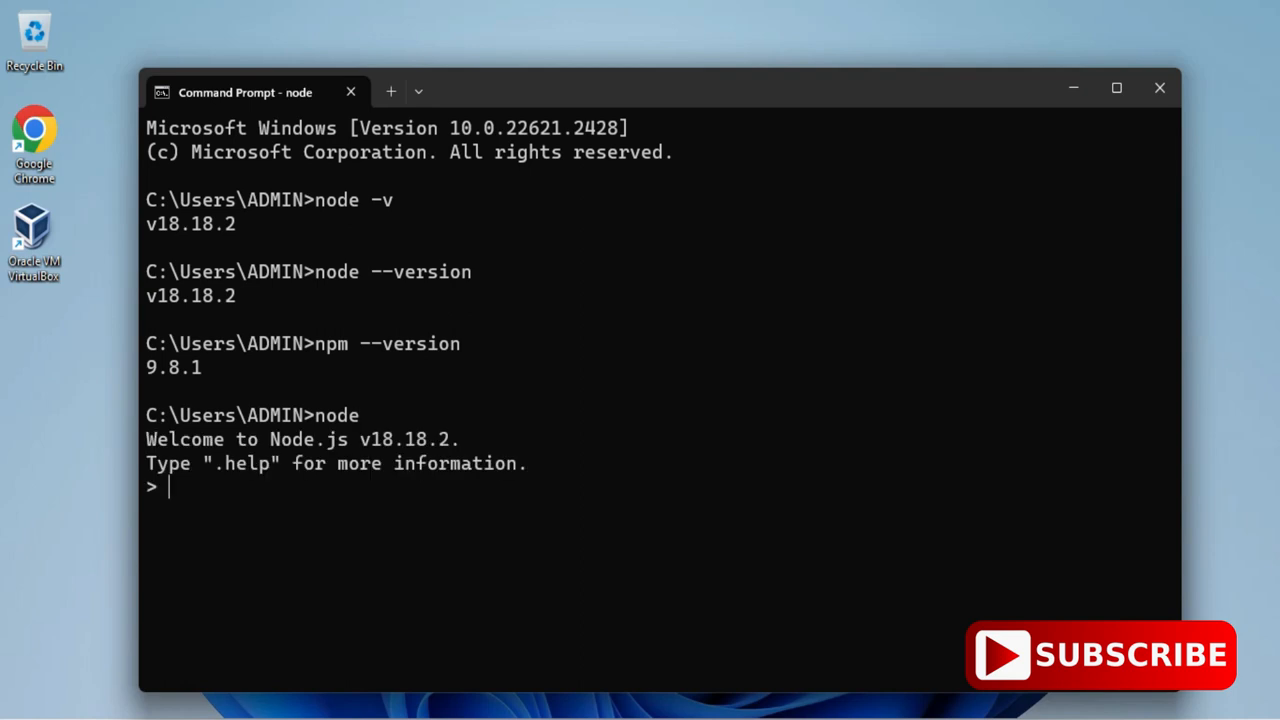
# Step: Enter console.log("Welcome!") in the REPL so it prints Welcome!
pyautogui.write('console')
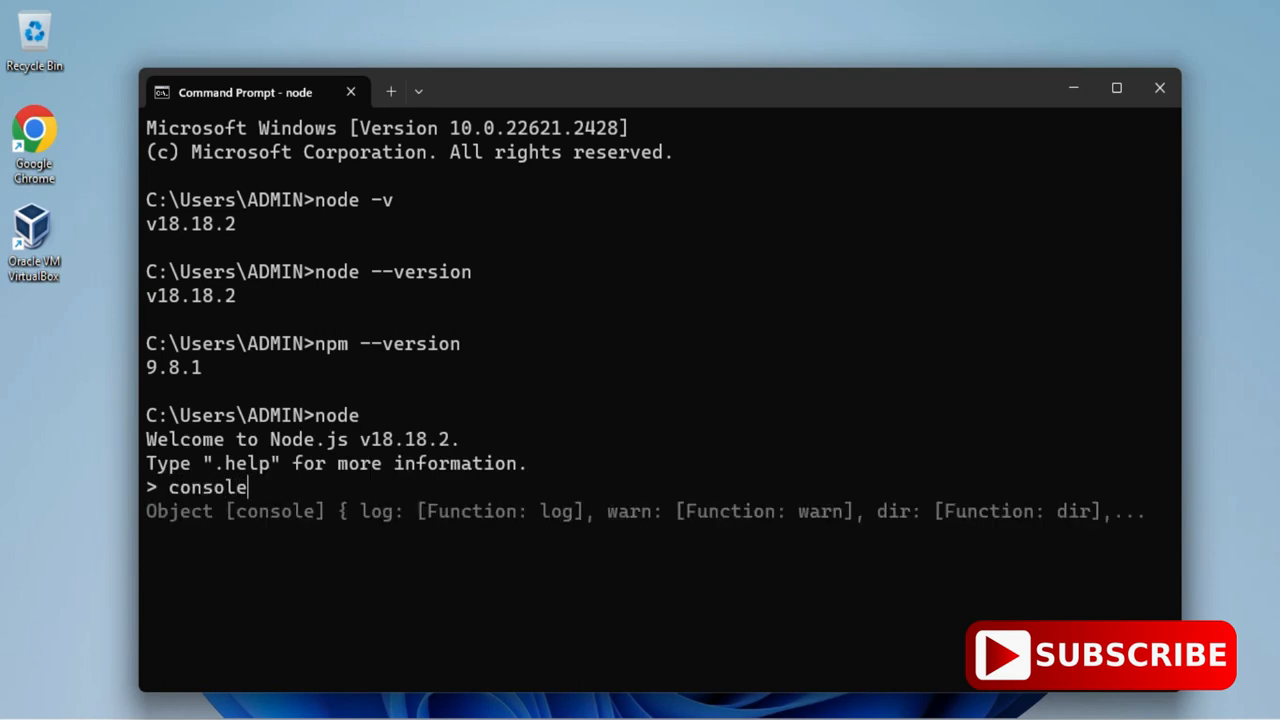
pyautogui.write('.log(')
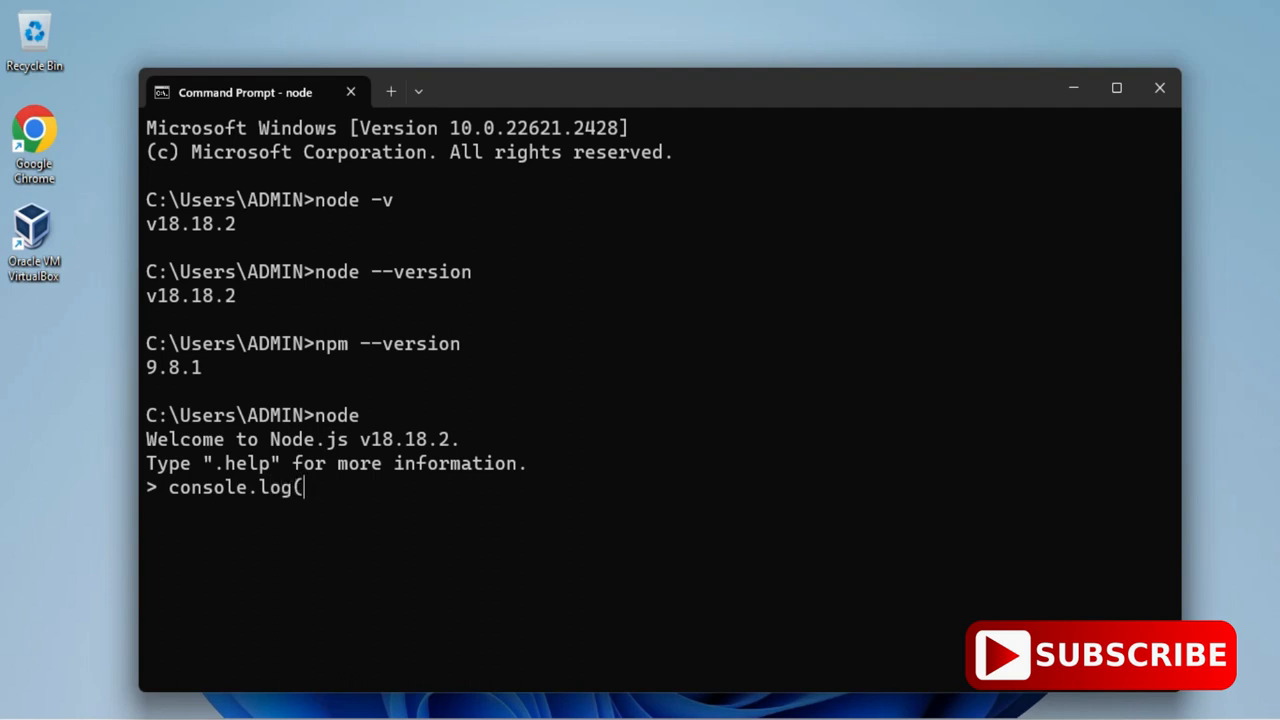
pyautogui.write('"Welc')
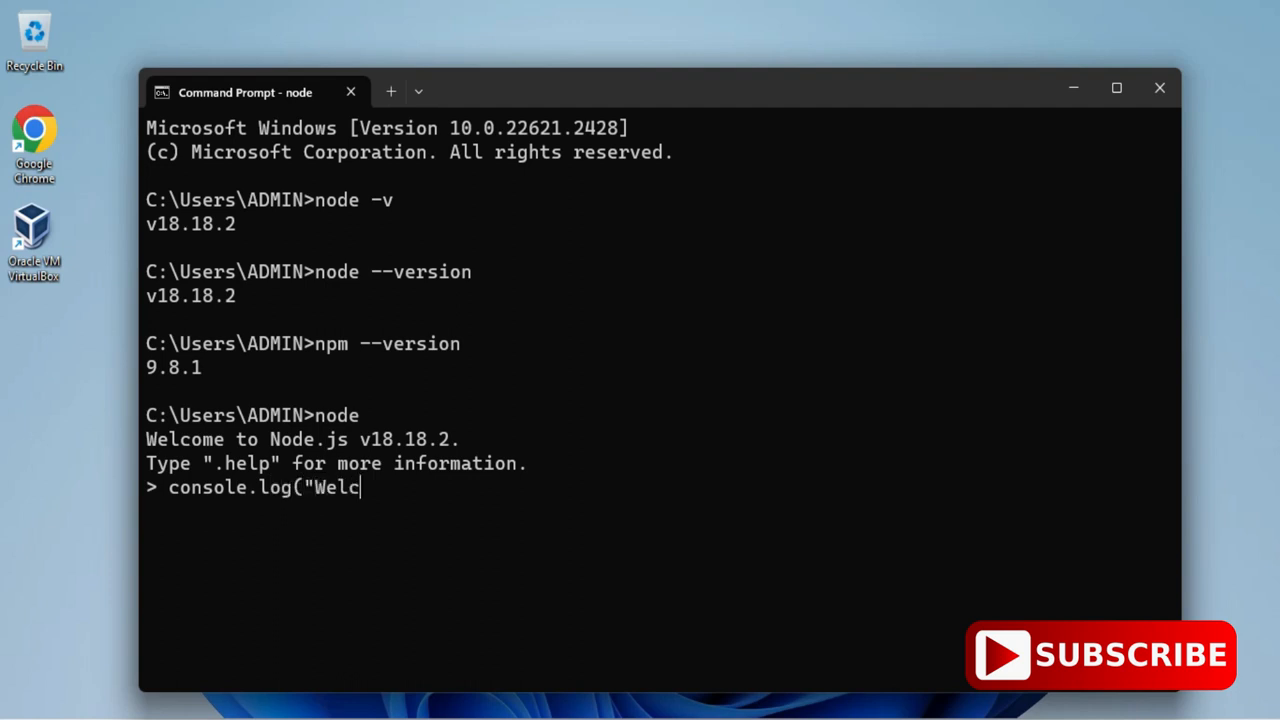
pyautogui.write('ome')
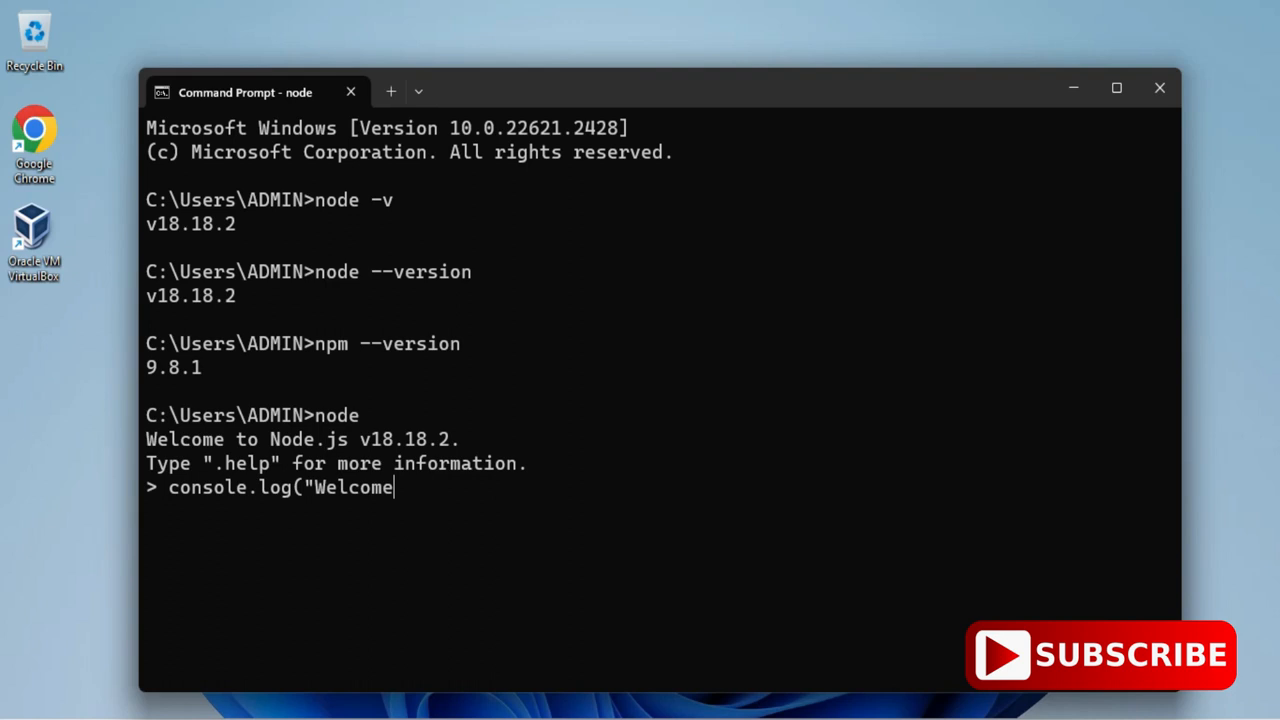
pyautogui.write('!")')
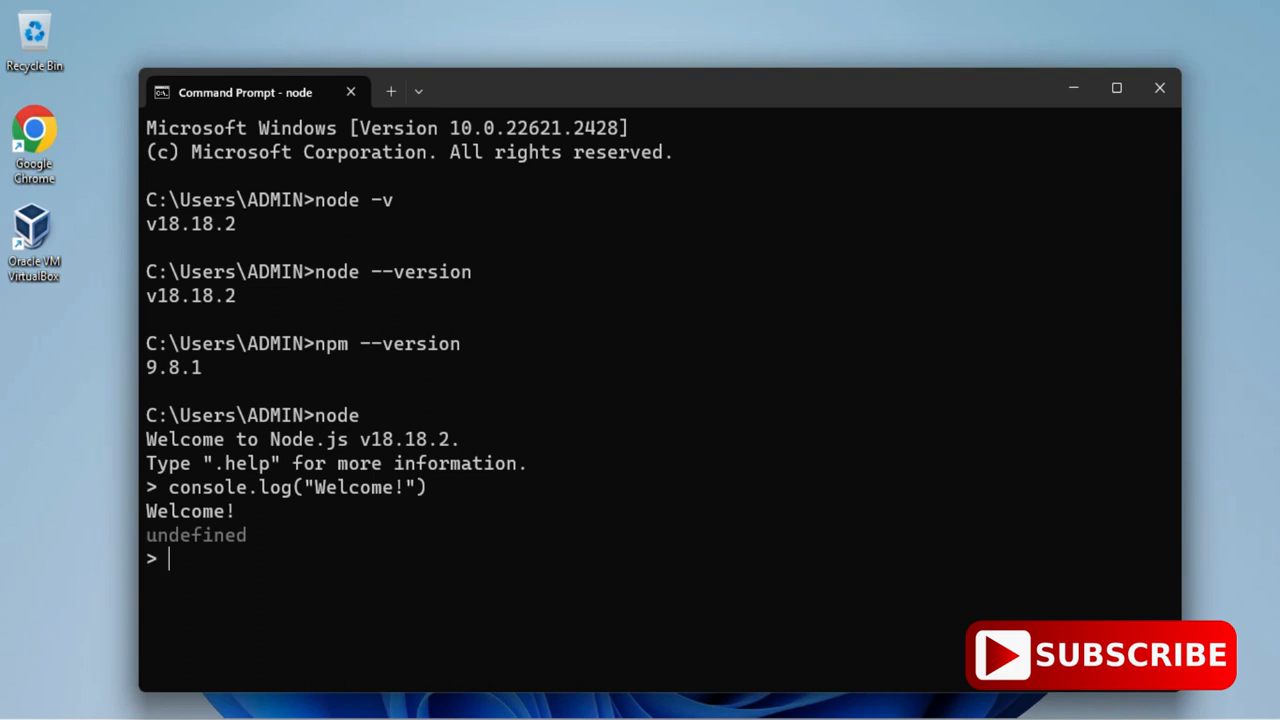
pyautogui.moveTo(856, 468)
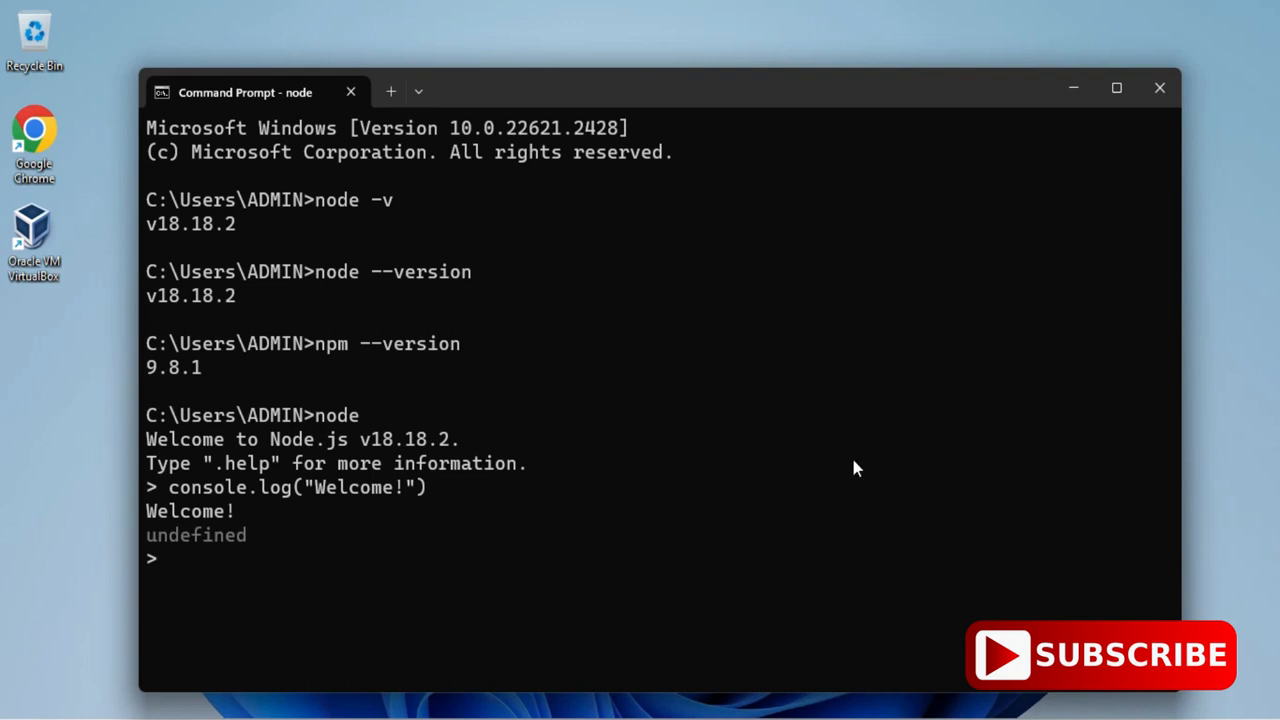
# Step: Switch to Windows PowerShell, run node -v (v18.18.2) and start the node REPL
pyautogui.click(1160, 88)
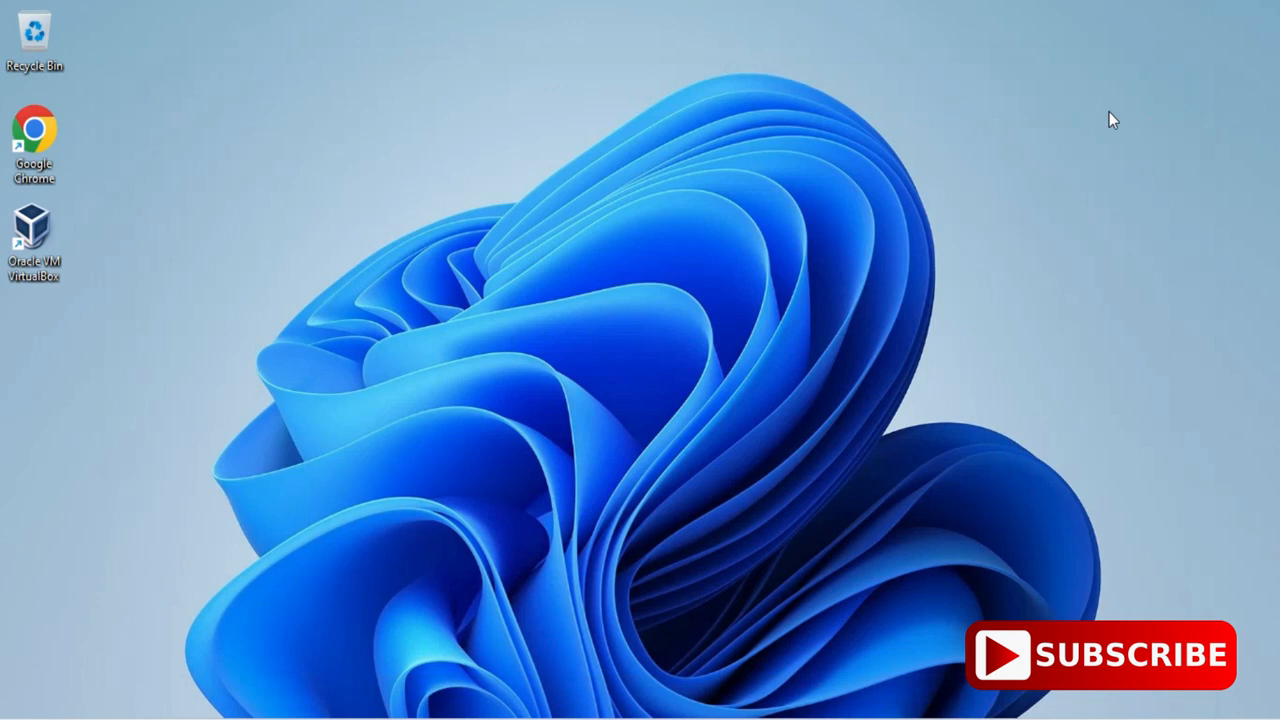
pyautogui.moveTo(616, 520)
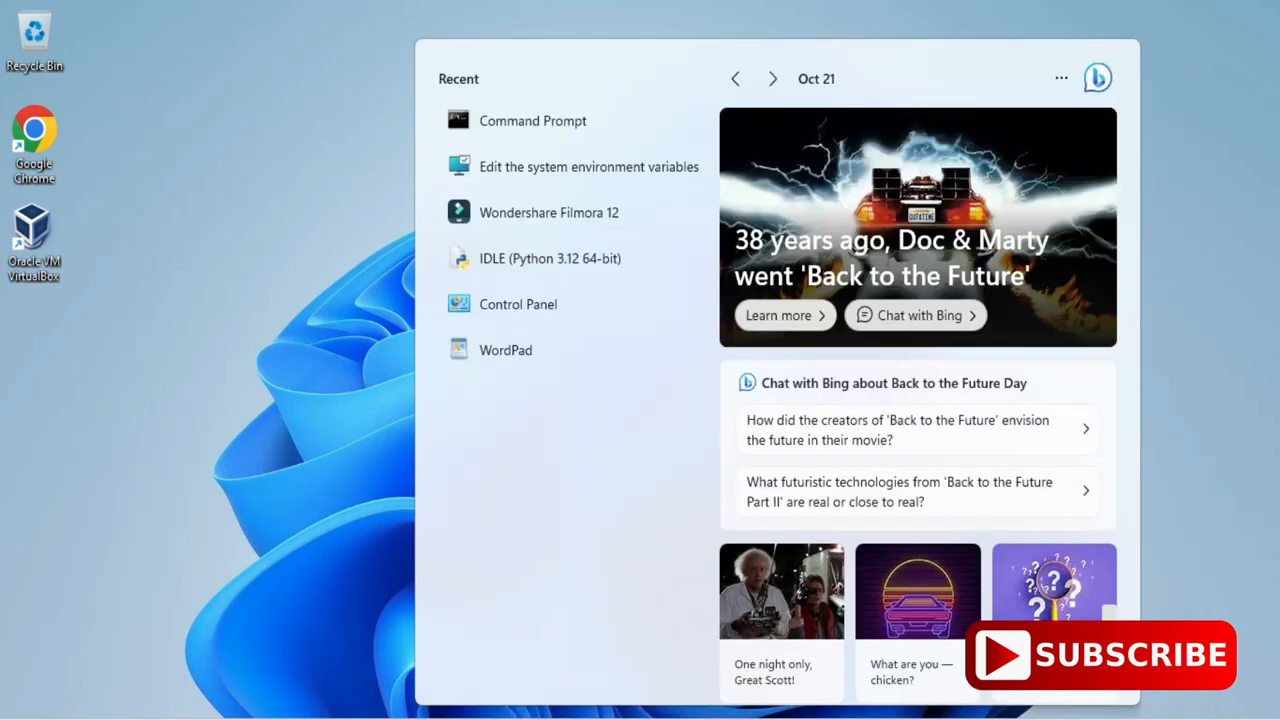
pyautogui.write('pow')
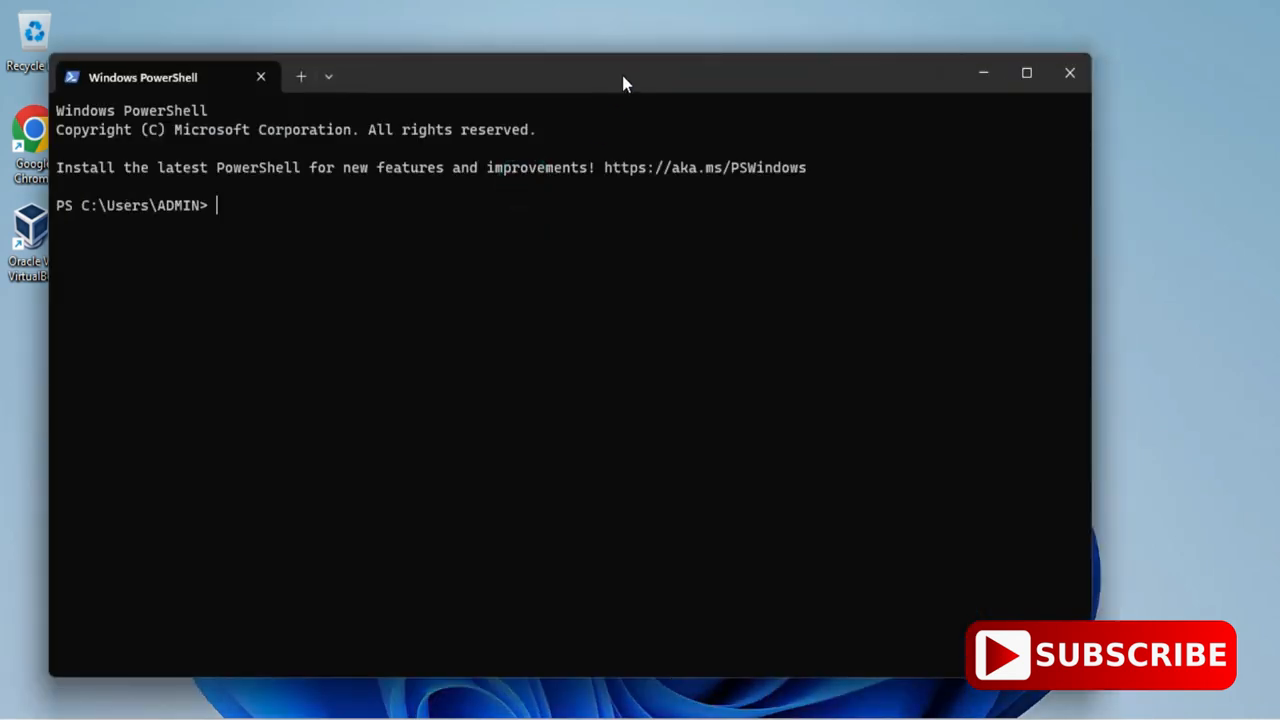
pyautogui.moveTo(624, 84); pyautogui.dragTo(636, 84)
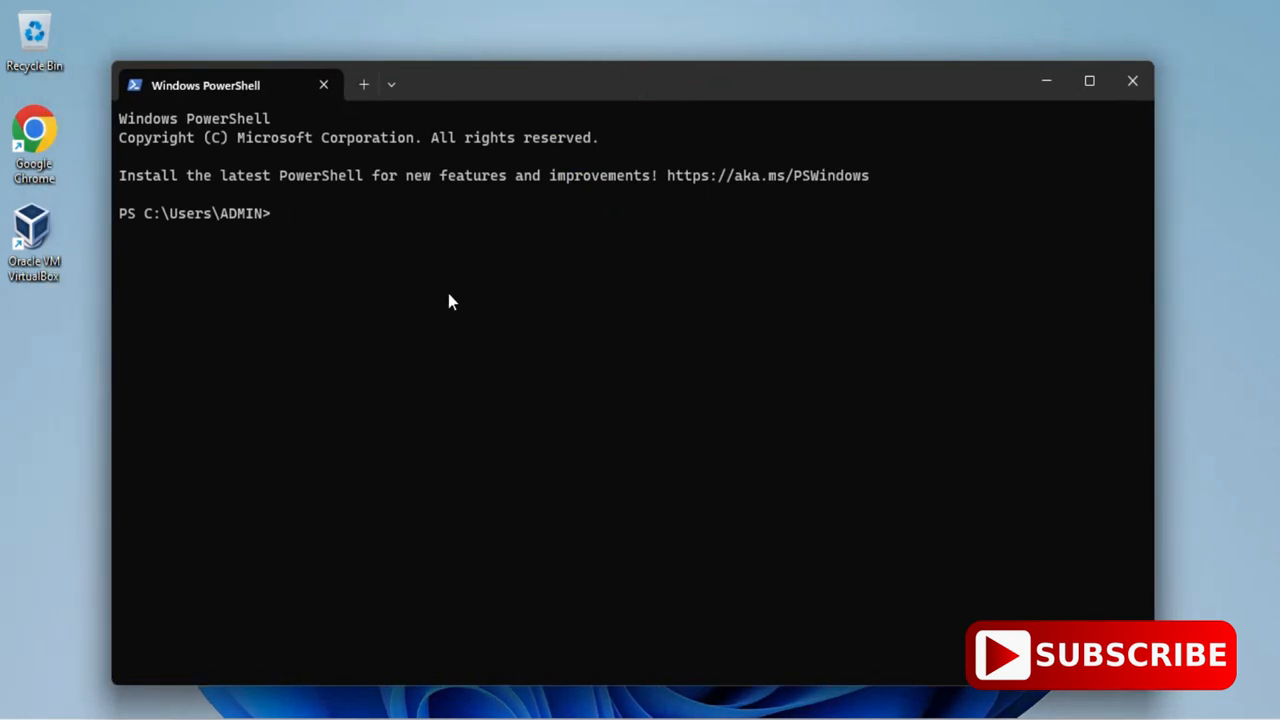
pyautogui.write('node -v')
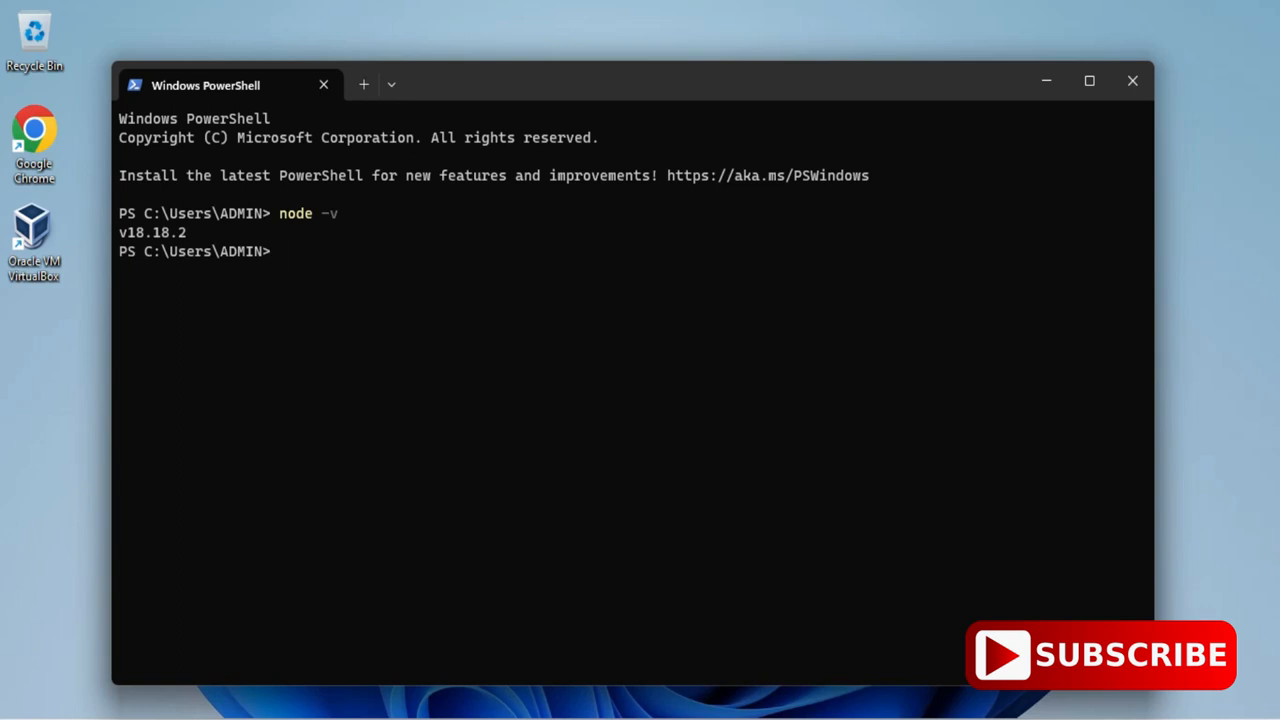
pyautogui.write('n')
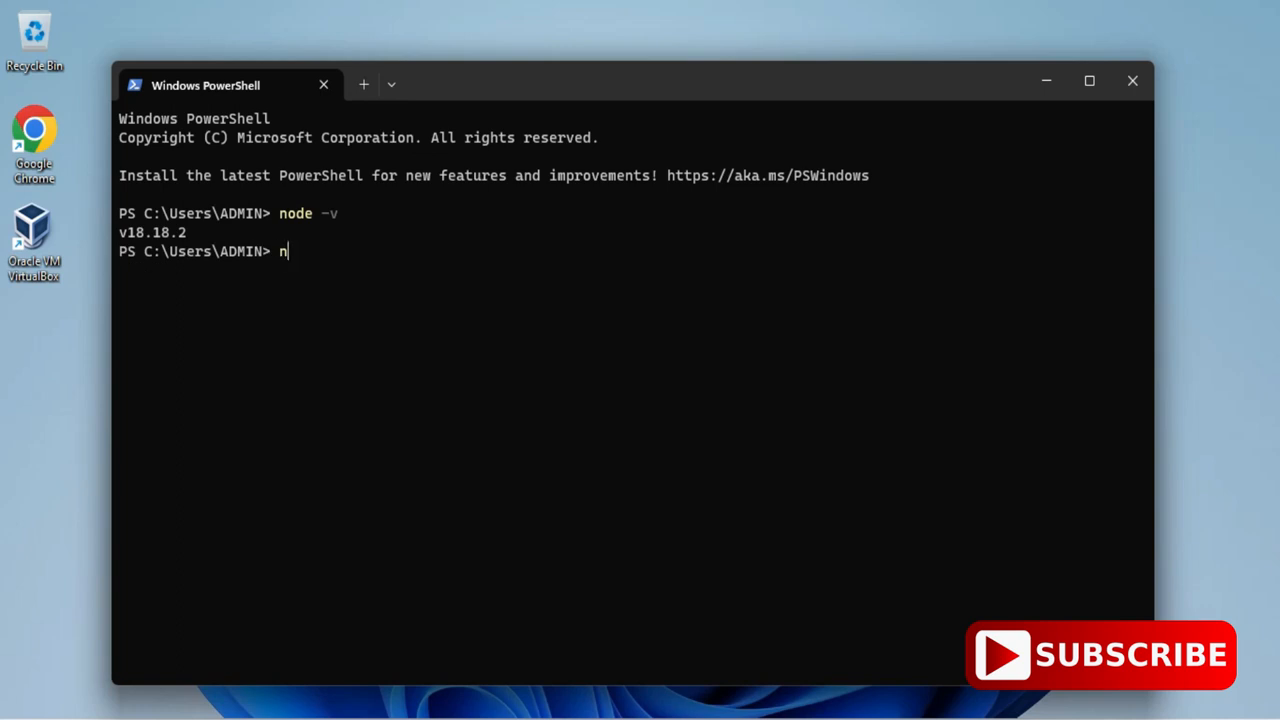
pyautogui.write('ode')
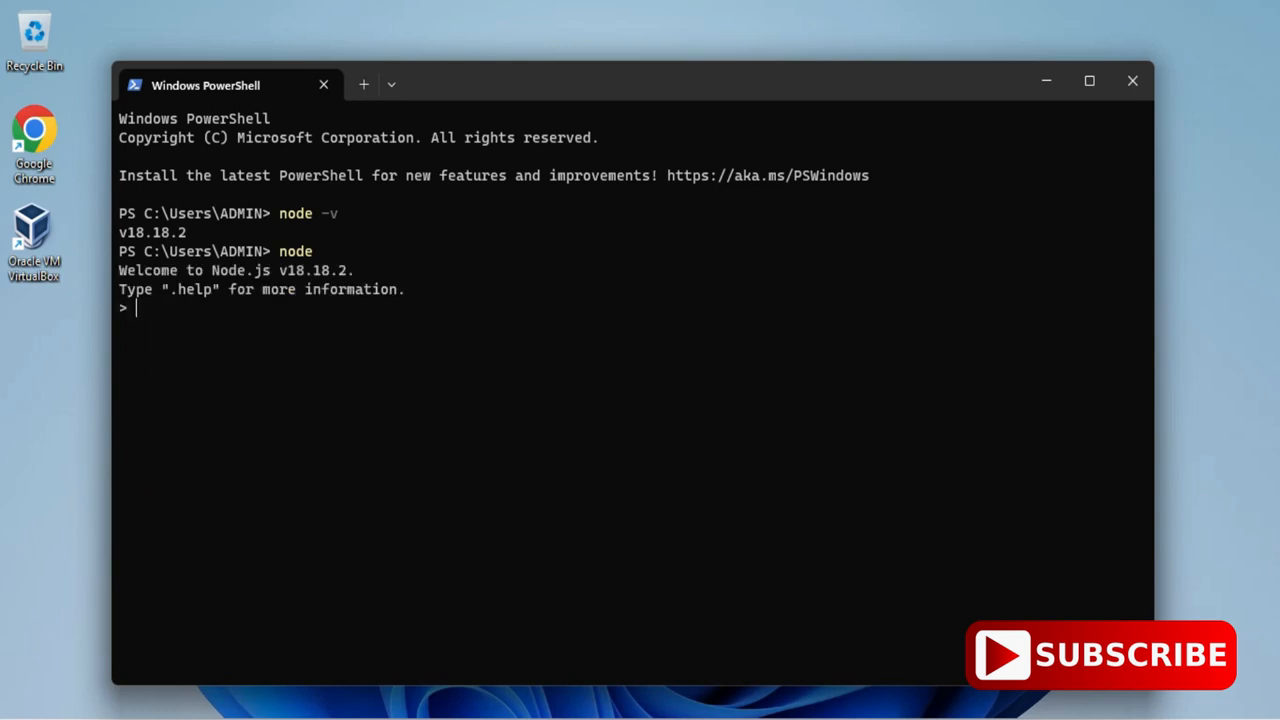
# Step: Enter console.log("Thanks for watching!") so the REPL prints the message
pyautogui.write('consi')
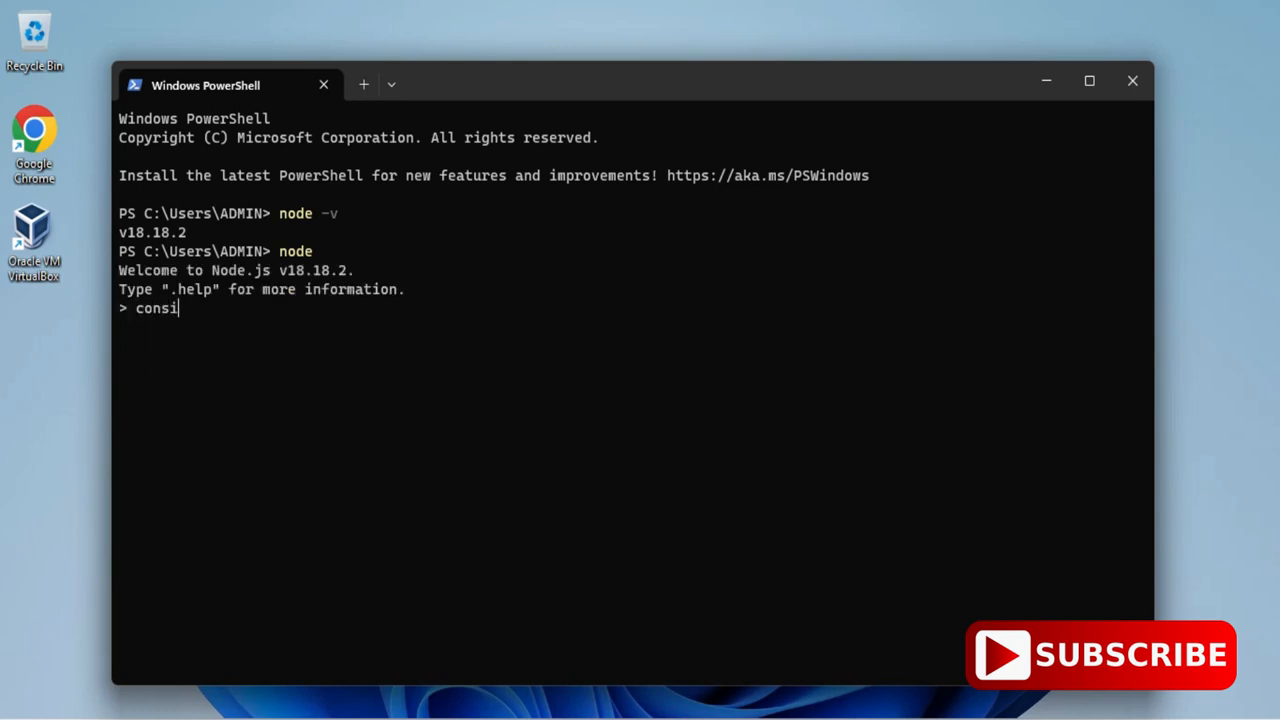
pyautogui.press('Backspace')
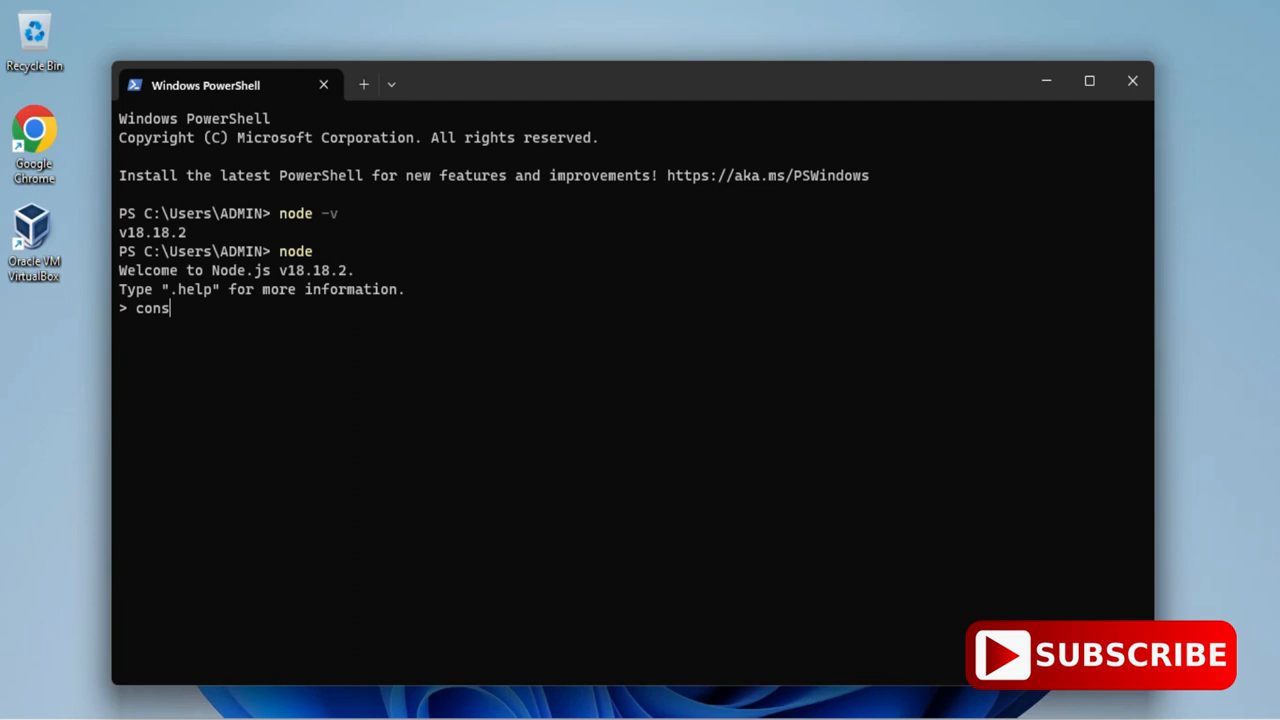
pyautogui.write('ole.log')
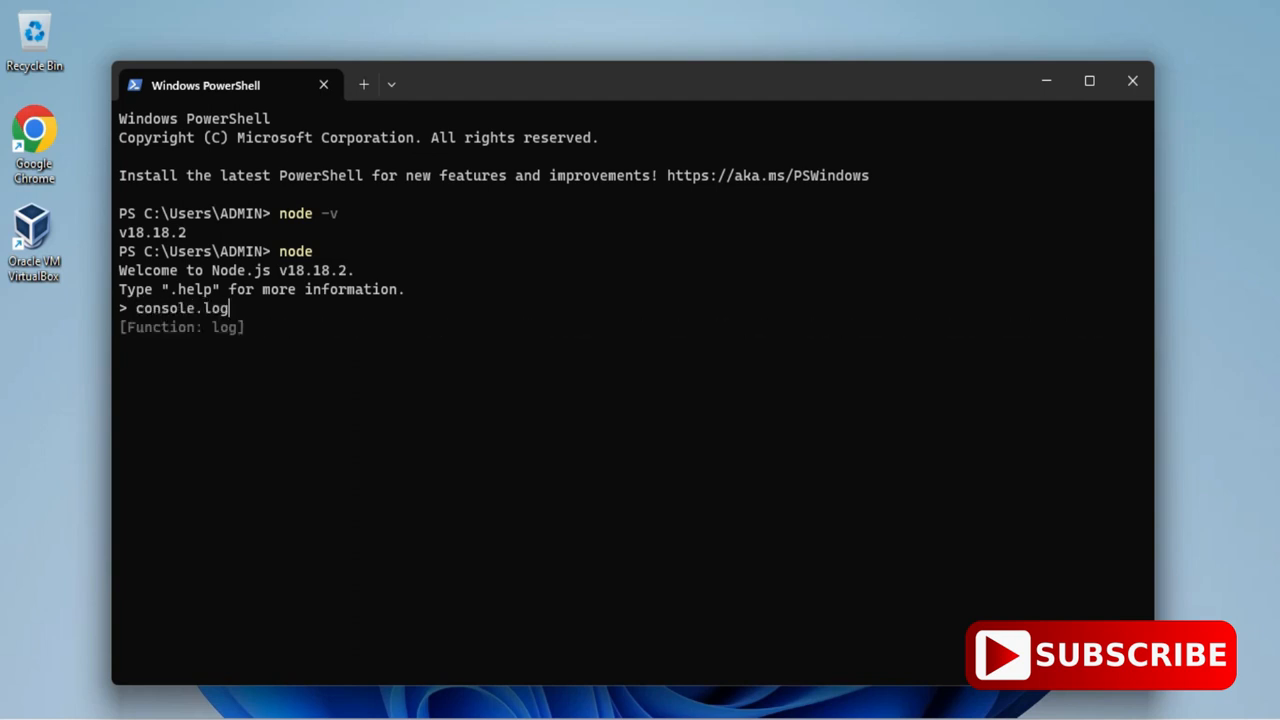
pyautogui.write('("Tha')
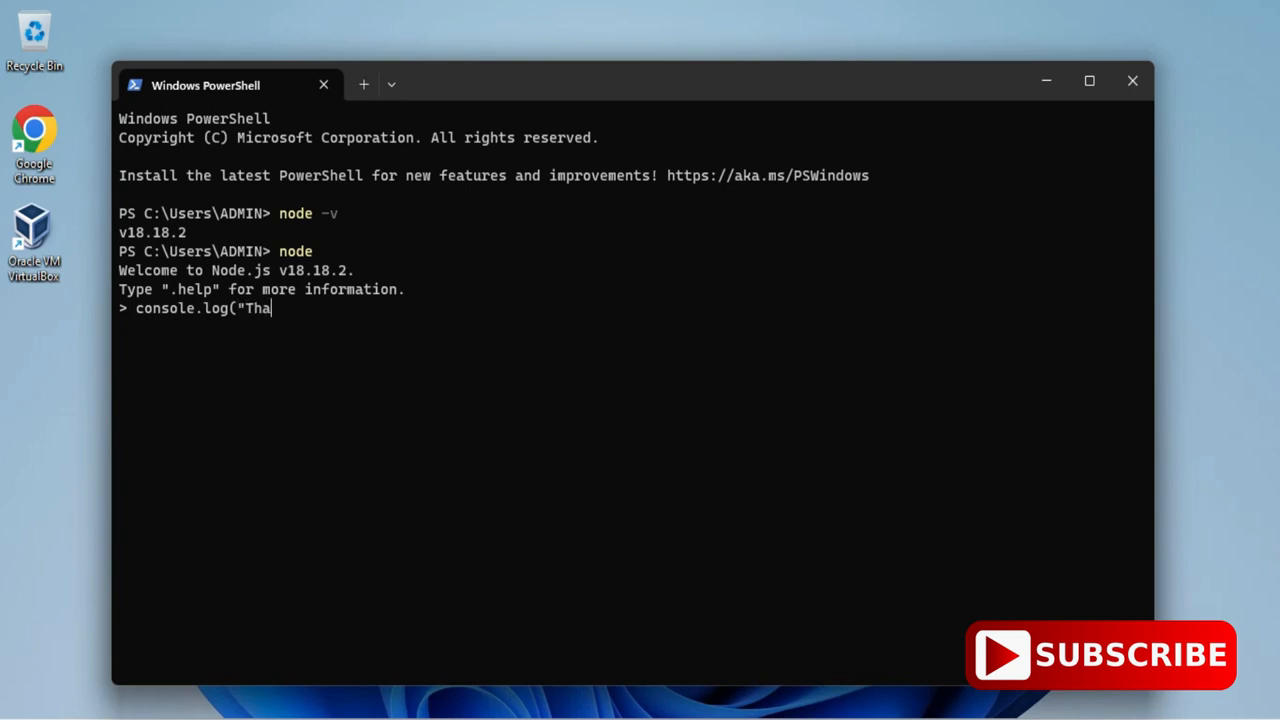
pyautogui.write('nks for watching')
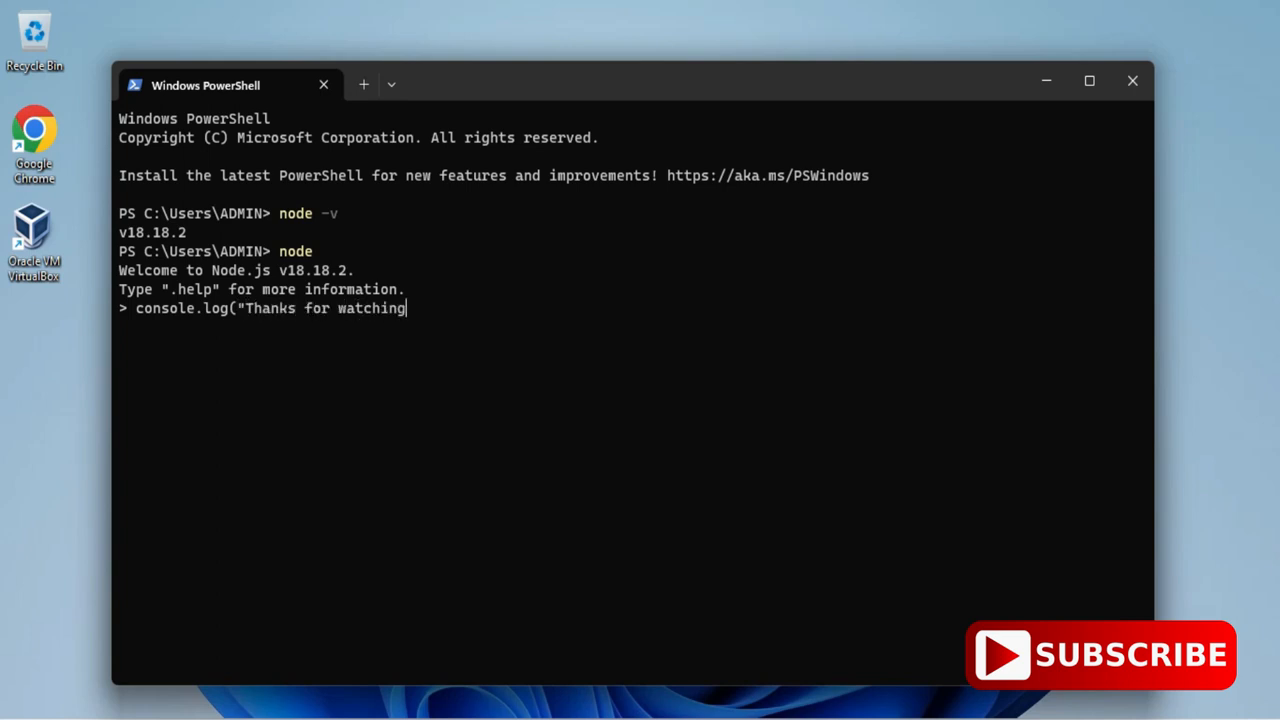
pyautogui.press('Enter')
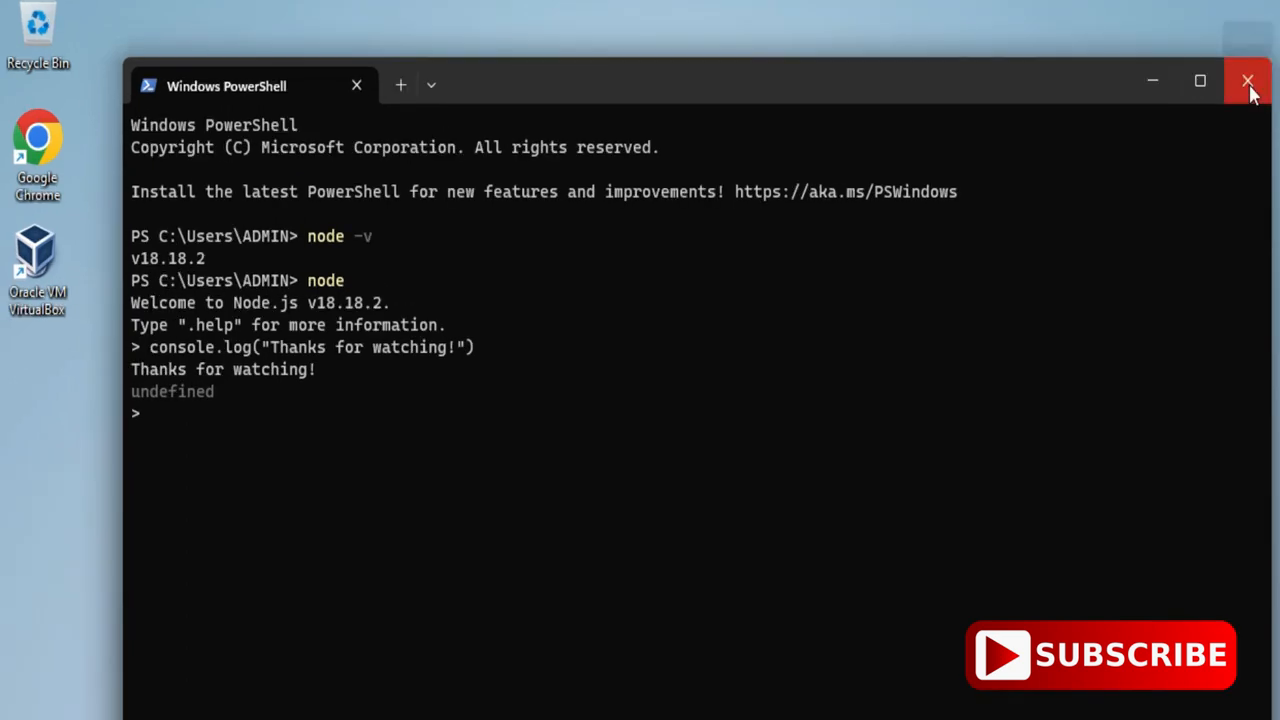
# Step: Close PowerShell and launch the standalone Node.js app from Start search
pyautogui.click(1248, 80)
pyautogui.write('nod')
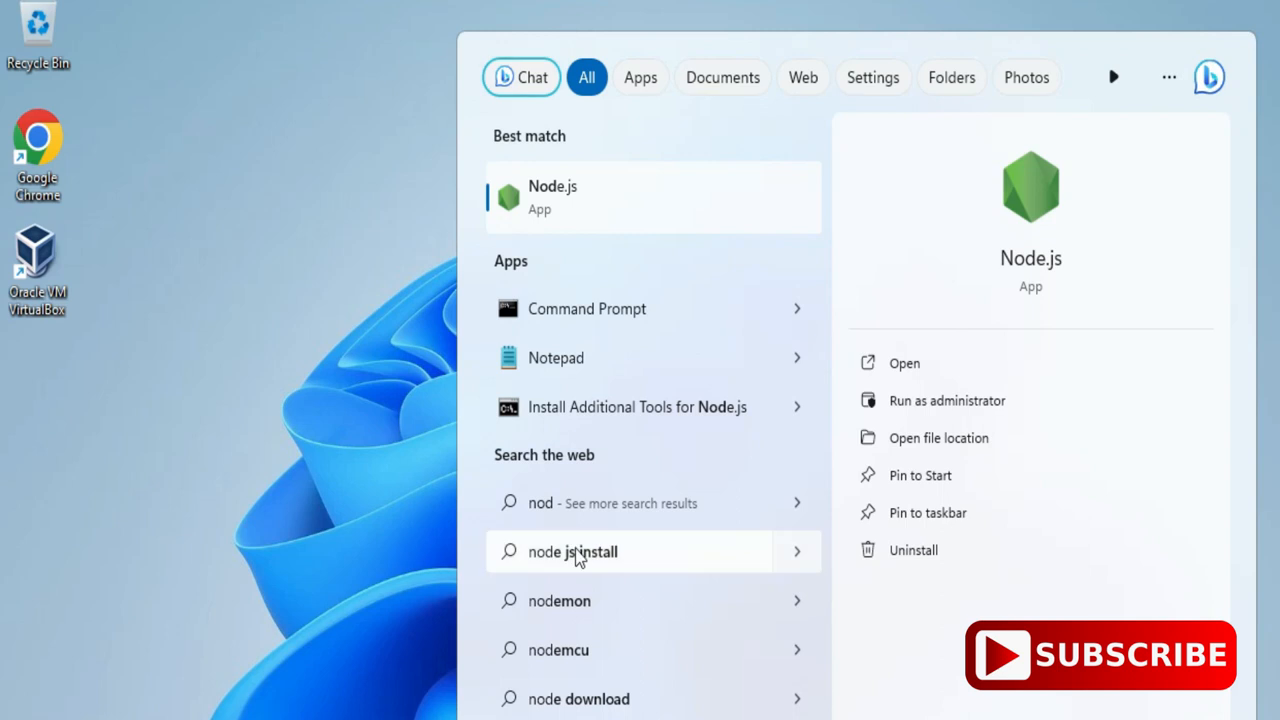
pyautogui.click(552, 196)
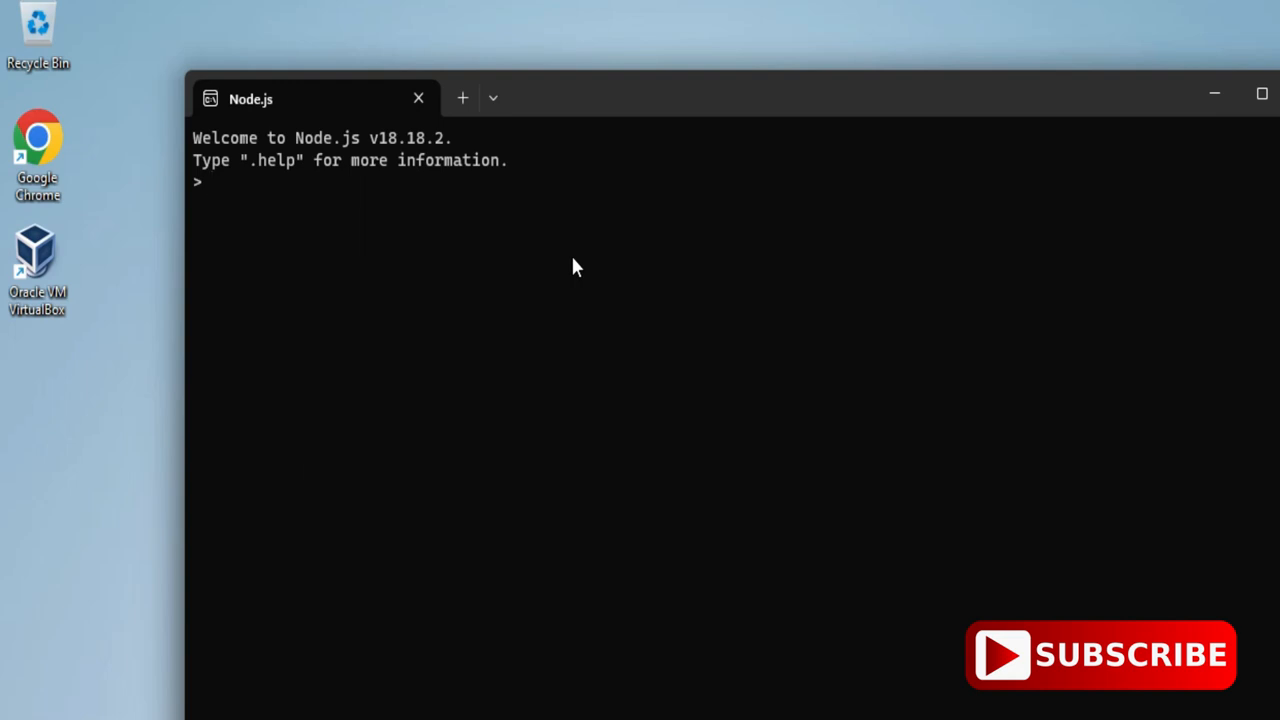
# Step: Enter console.log("Please subscribe") so the REPL prints Please subscribe
pyautogui.write('co')
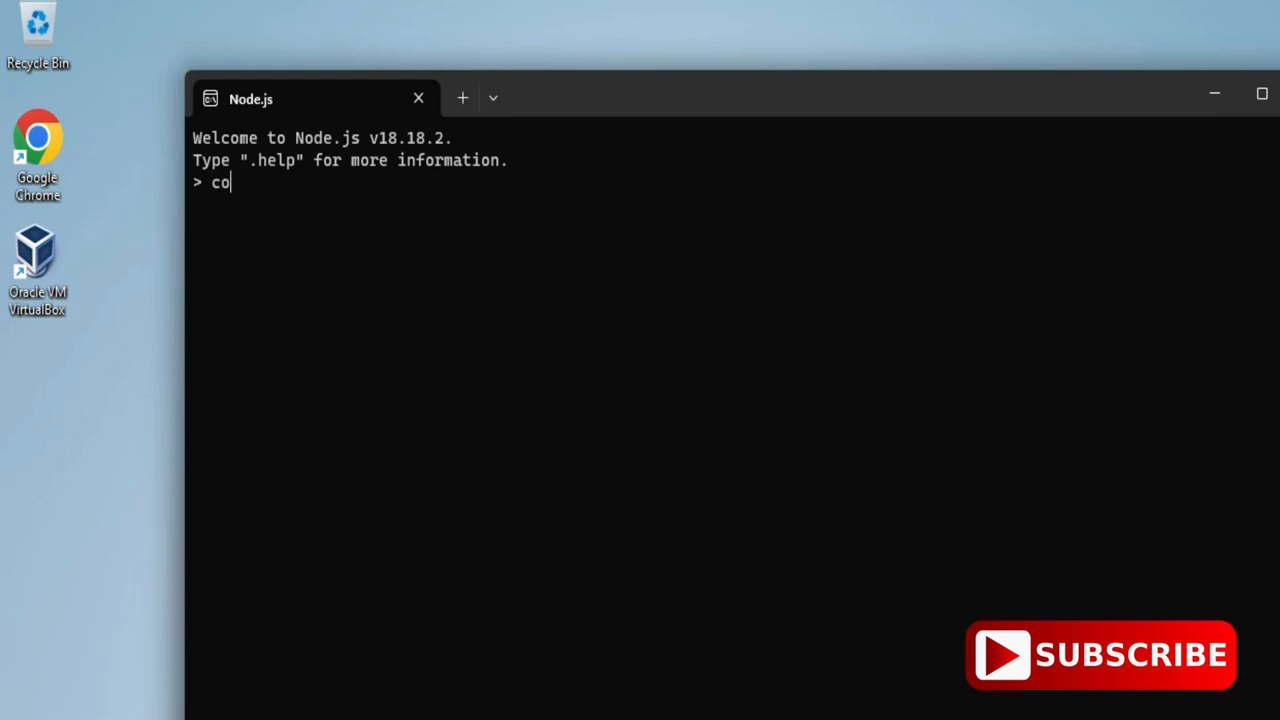
pyautogui.write('nsole.')
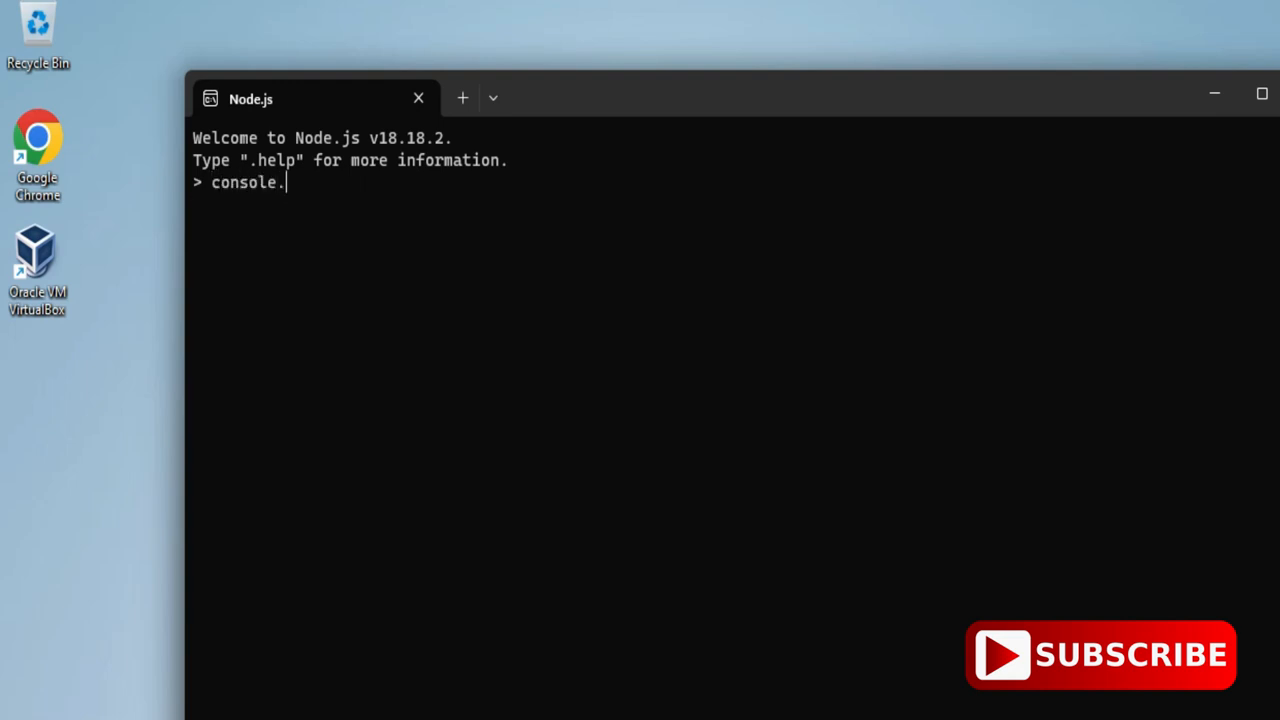
pyautogui.write('log(')
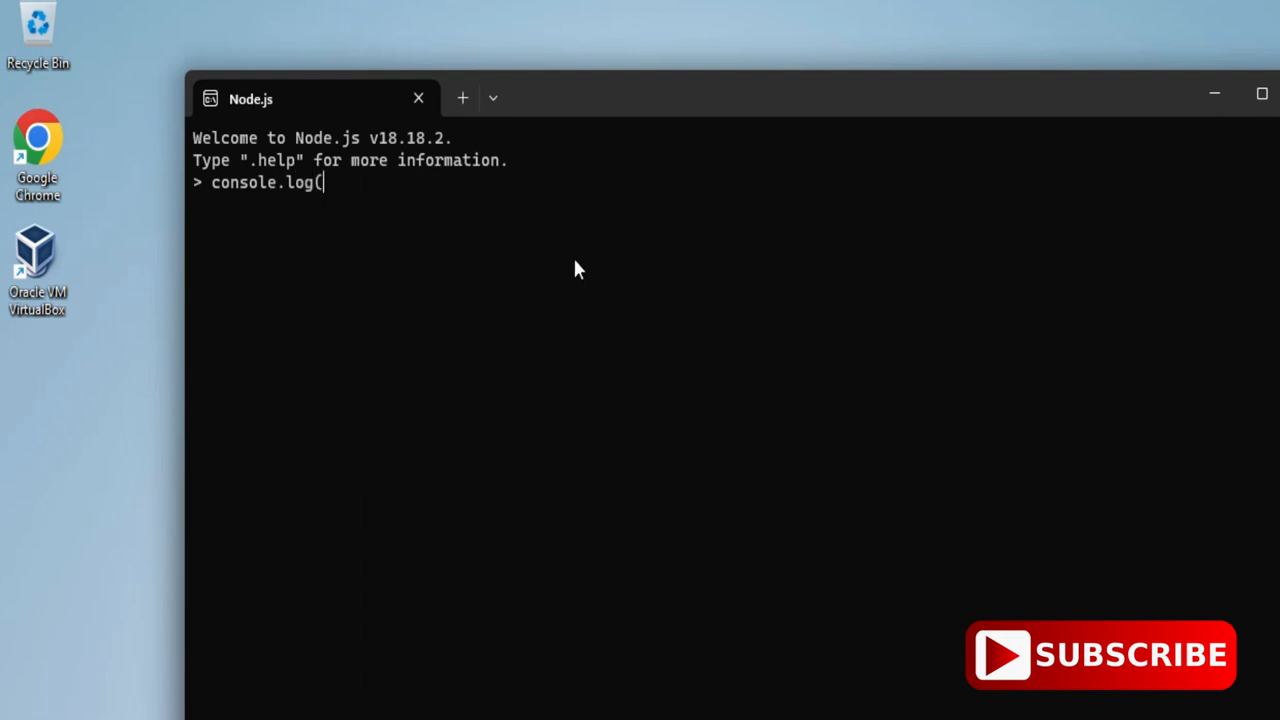
pyautogui.write('"Please sub')
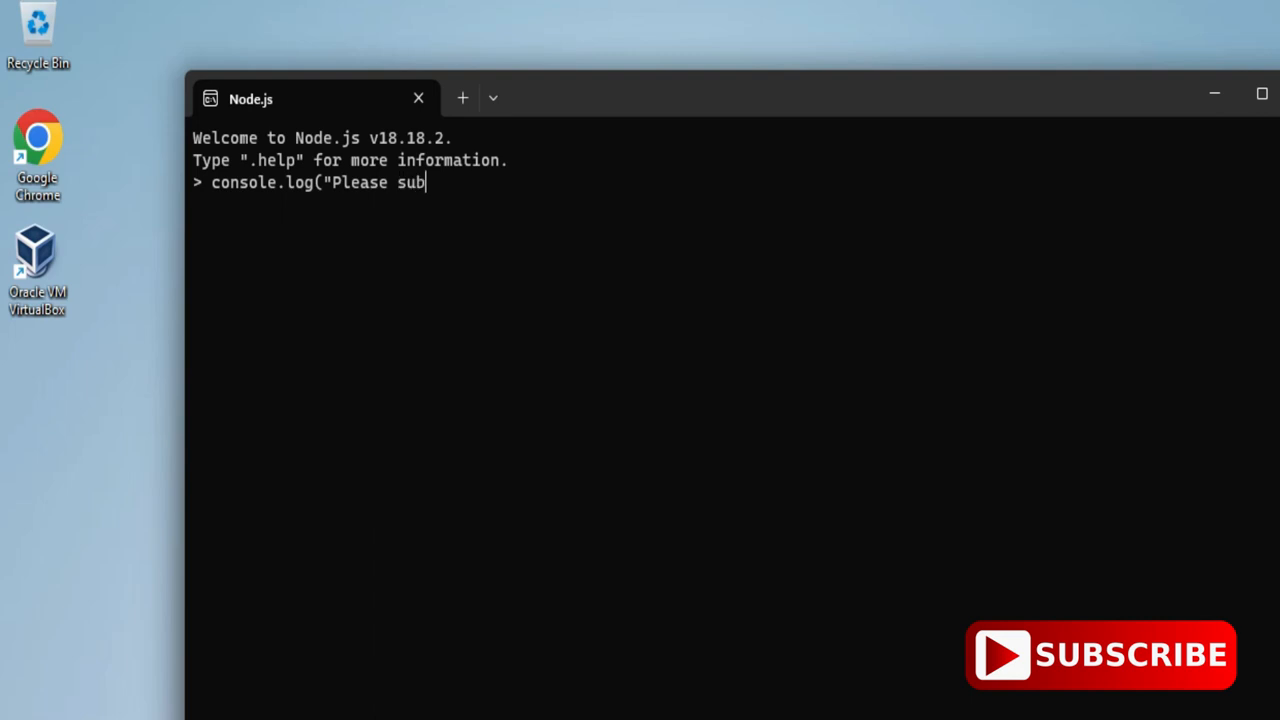
pyautogui.write('scribe"')
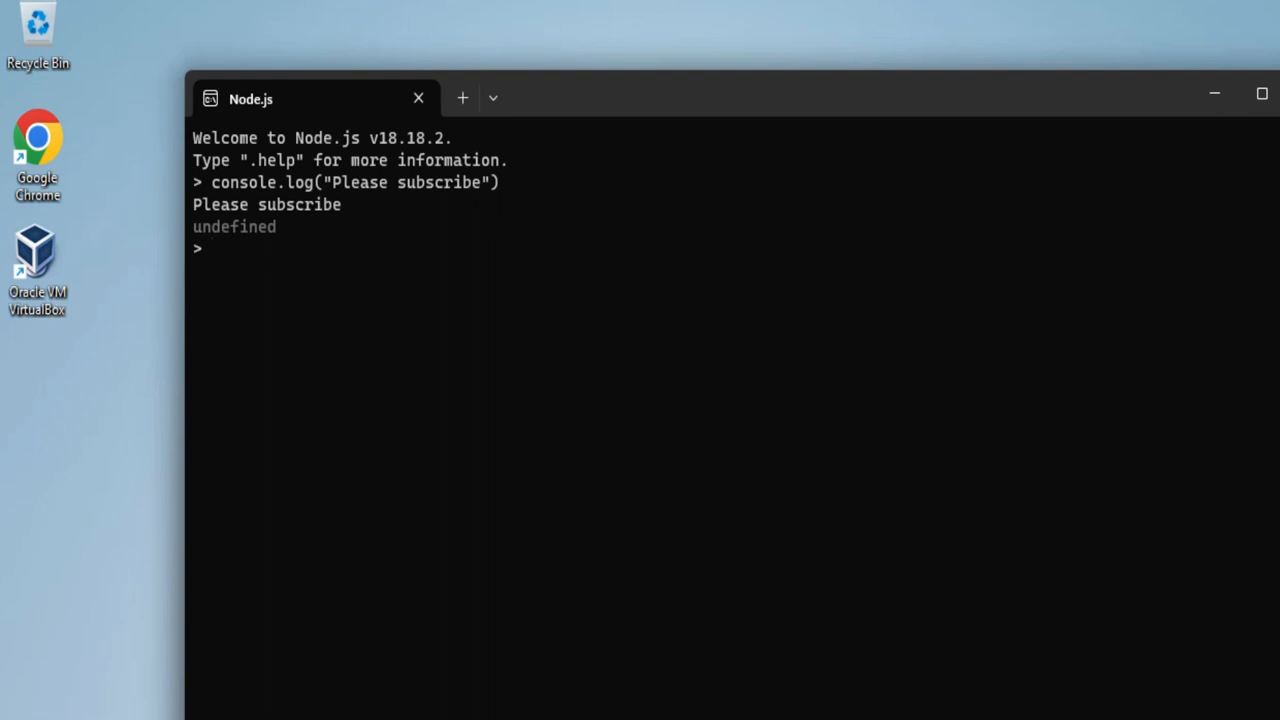
pyautogui.moveTo(458, 276)
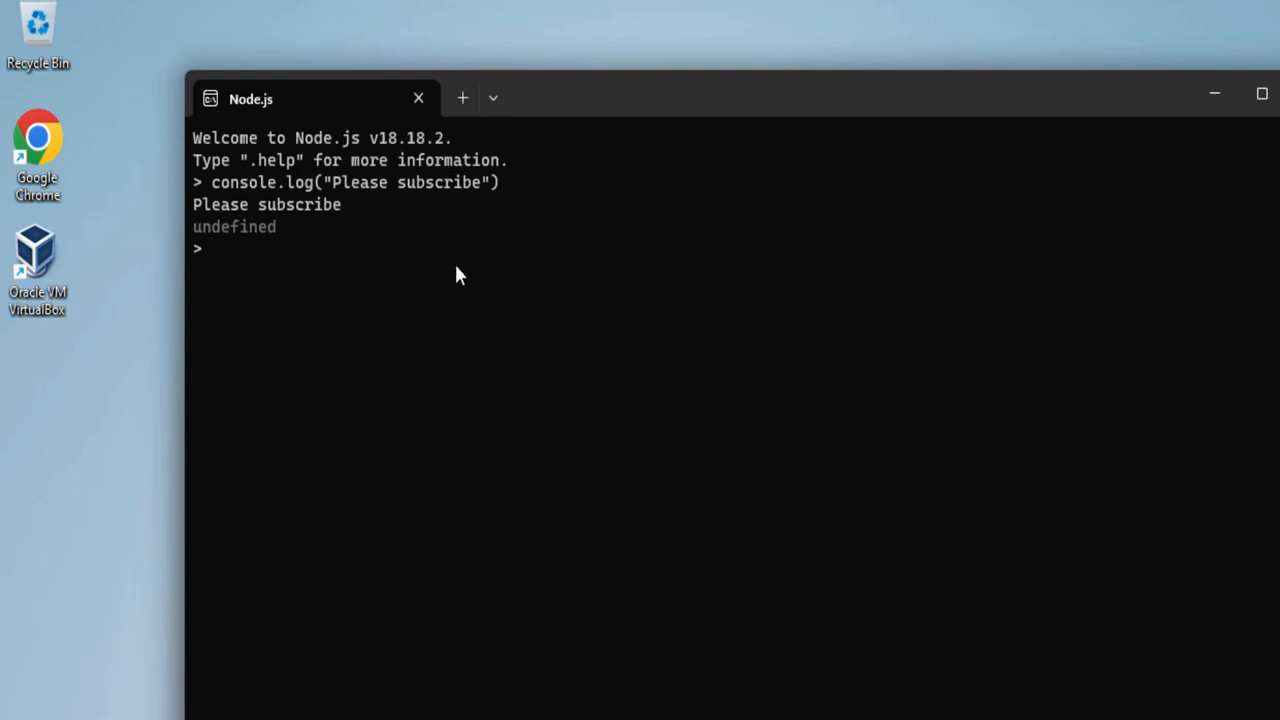